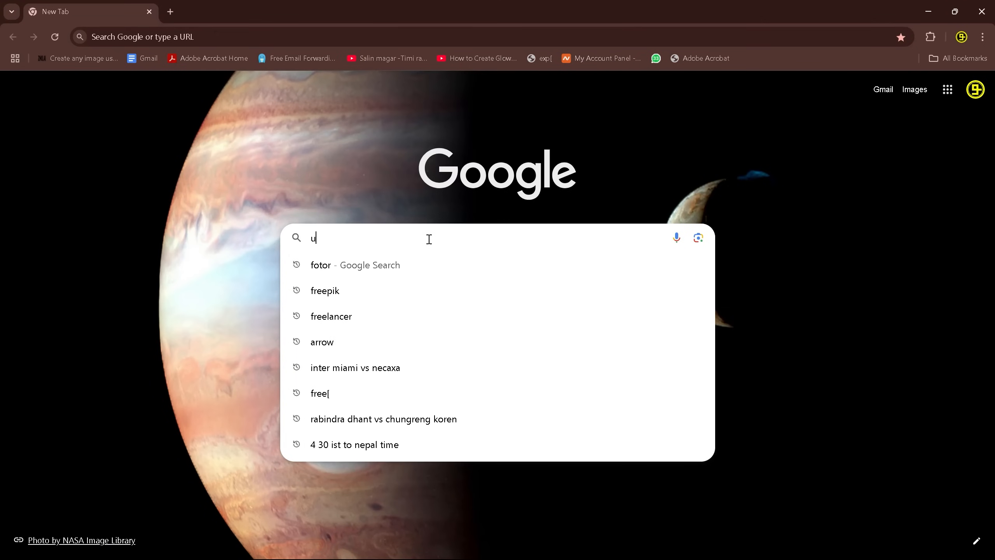
Search Google for 'uniconverter', then leave Chrome for the desktop.
type("niconverter")
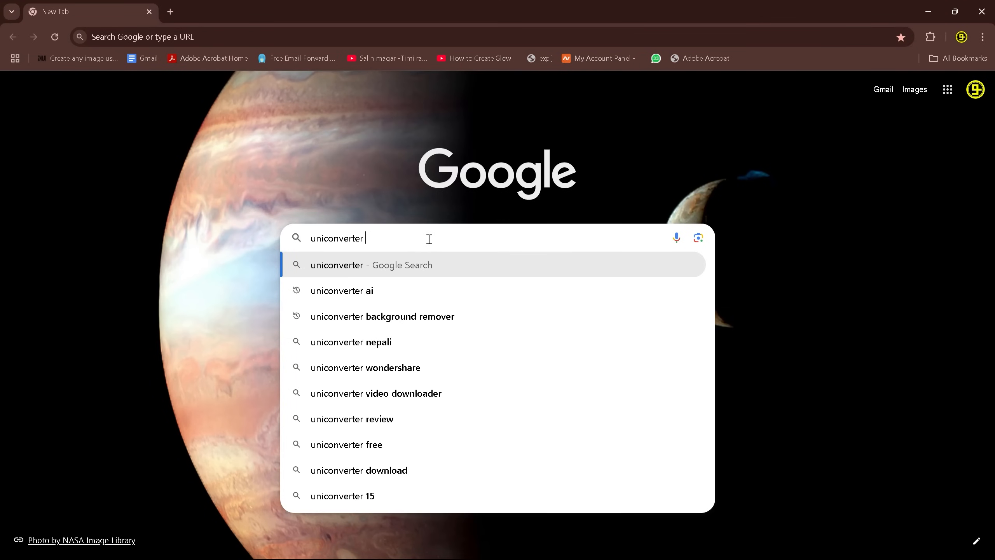
left_click(365, 367)
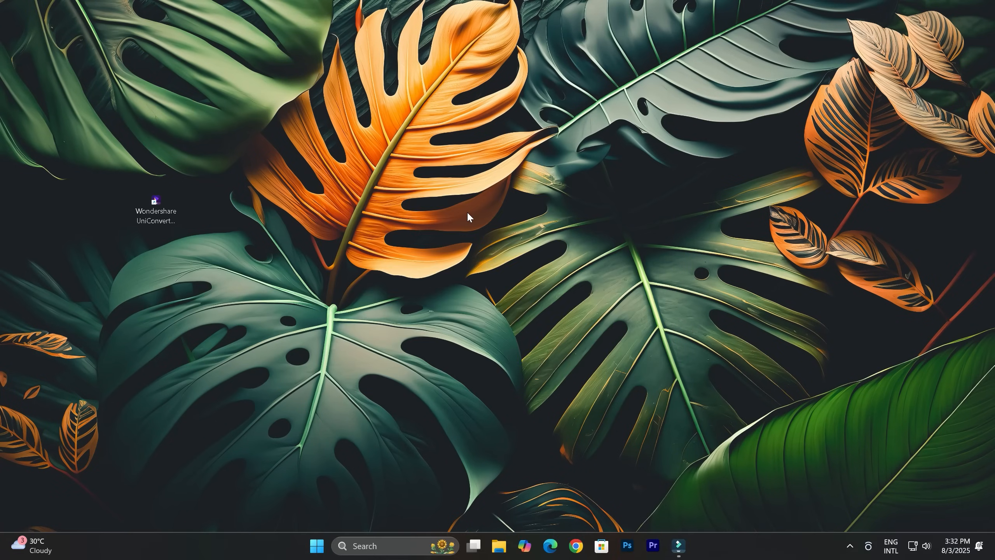
Launch UniConverter from its desktop shortcut, maximize it, and show the Video tools.
double_click(156, 203)
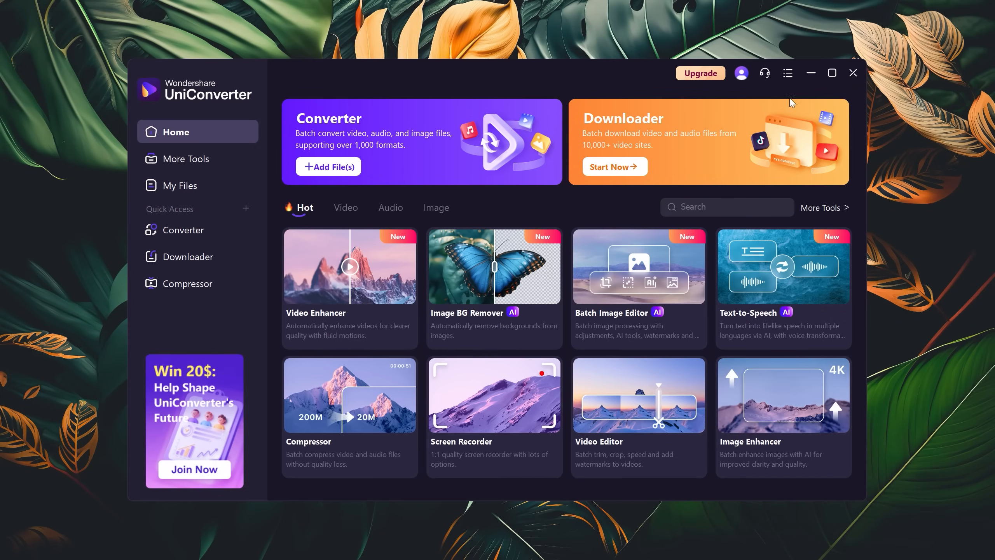
left_click(832, 73)
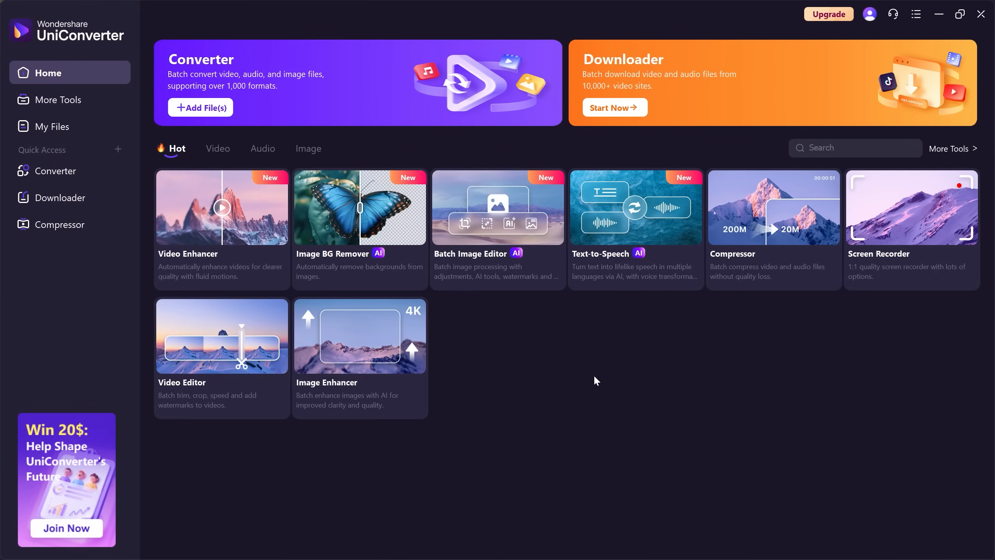
left_click(218, 149)
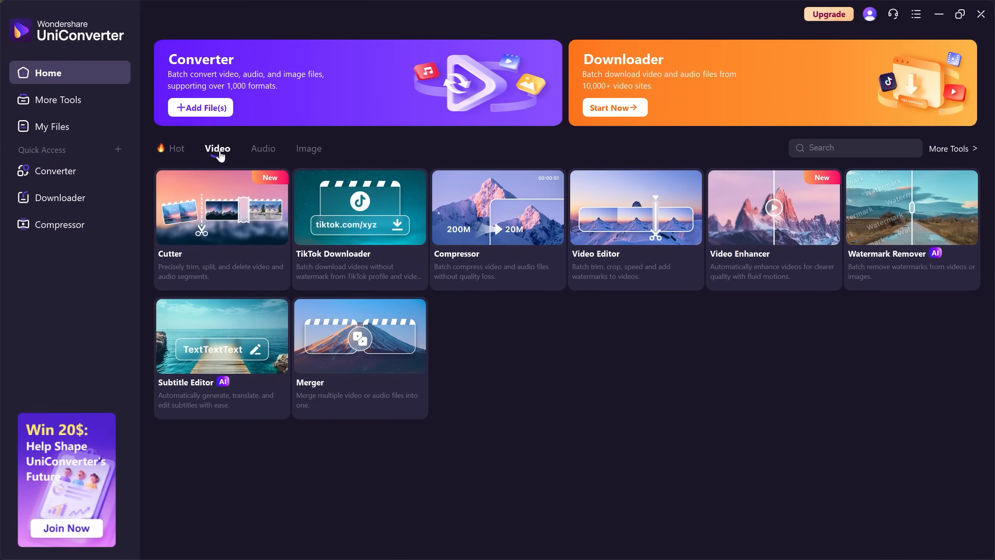
mouse_move(430, 274)
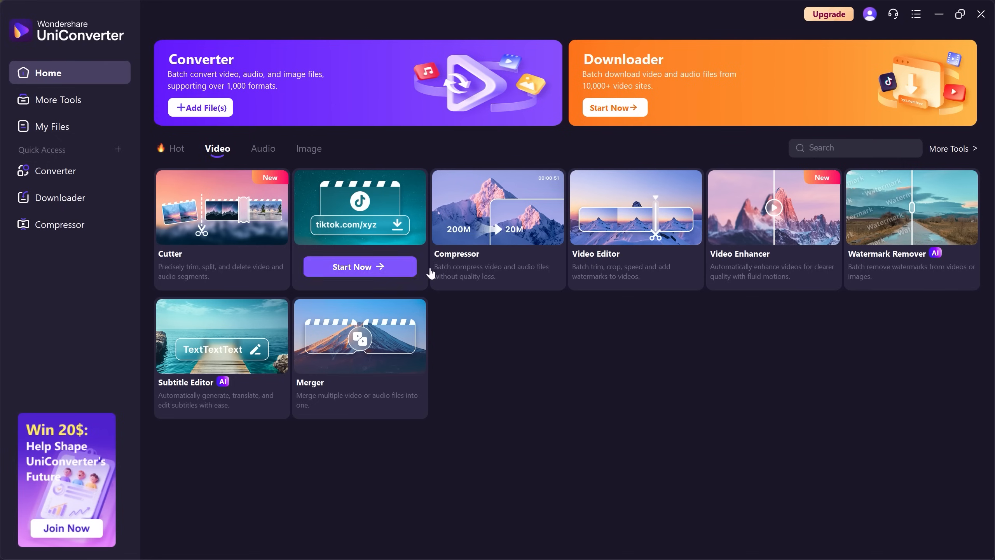
mouse_move(774, 324)
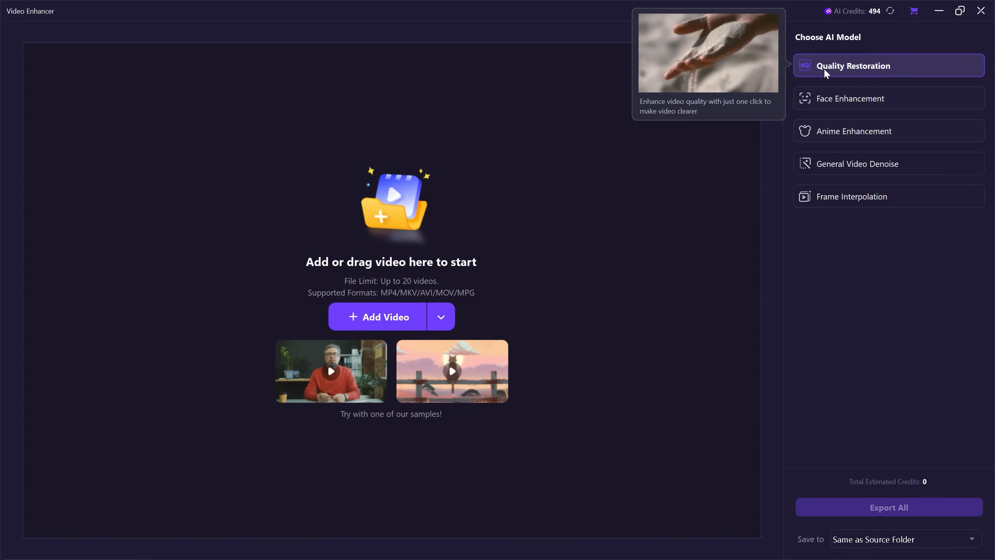
mouse_move(828, 194)
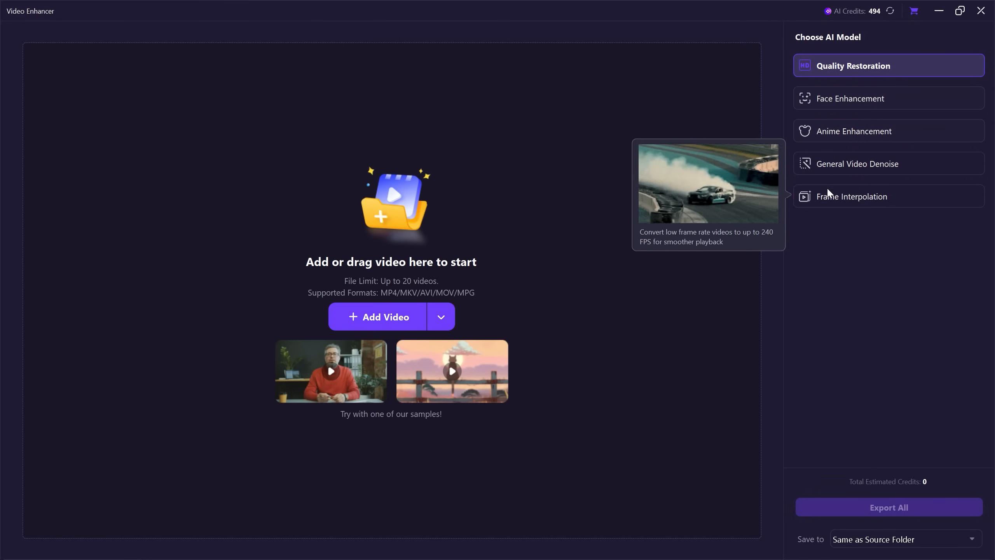
mouse_move(418, 145)
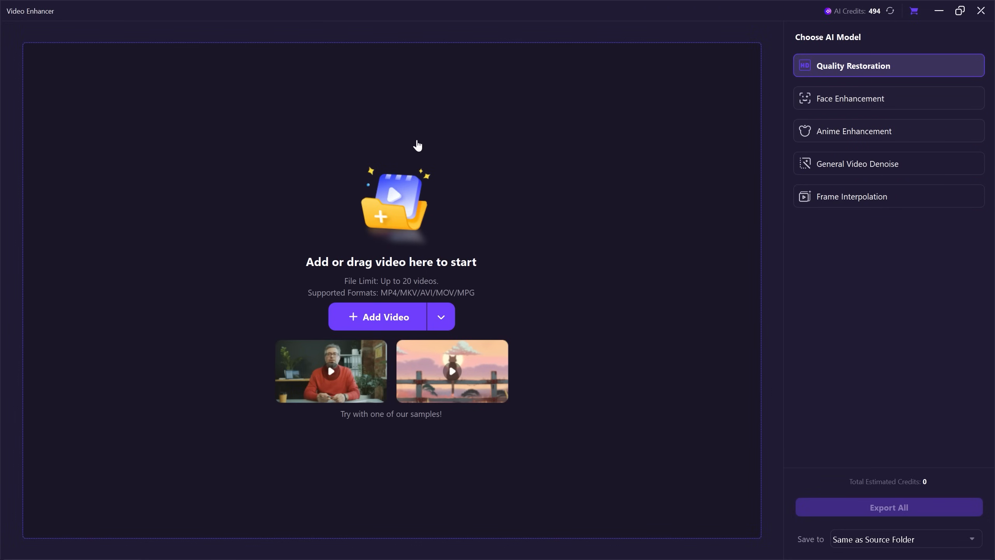
mouse_move(384, 328)
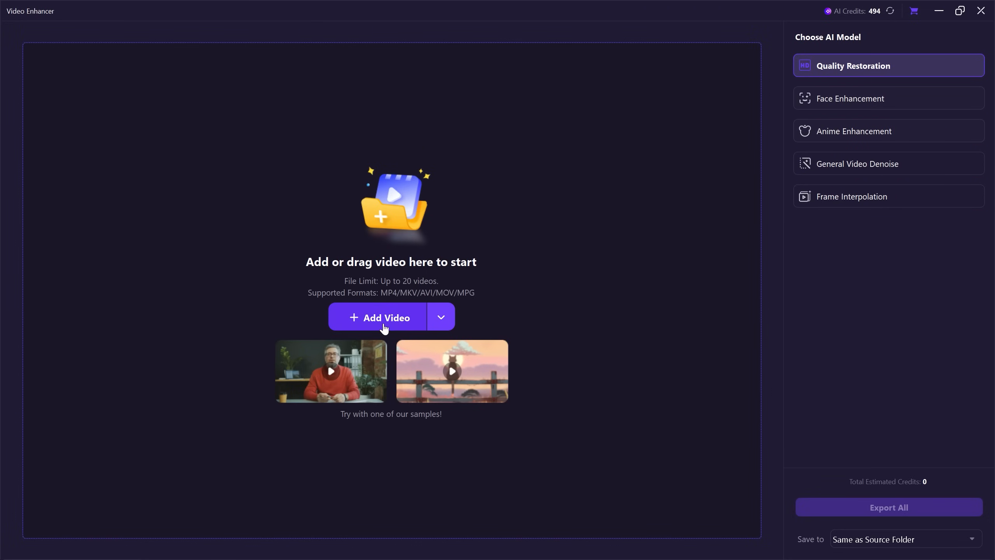
left_click(384, 317)
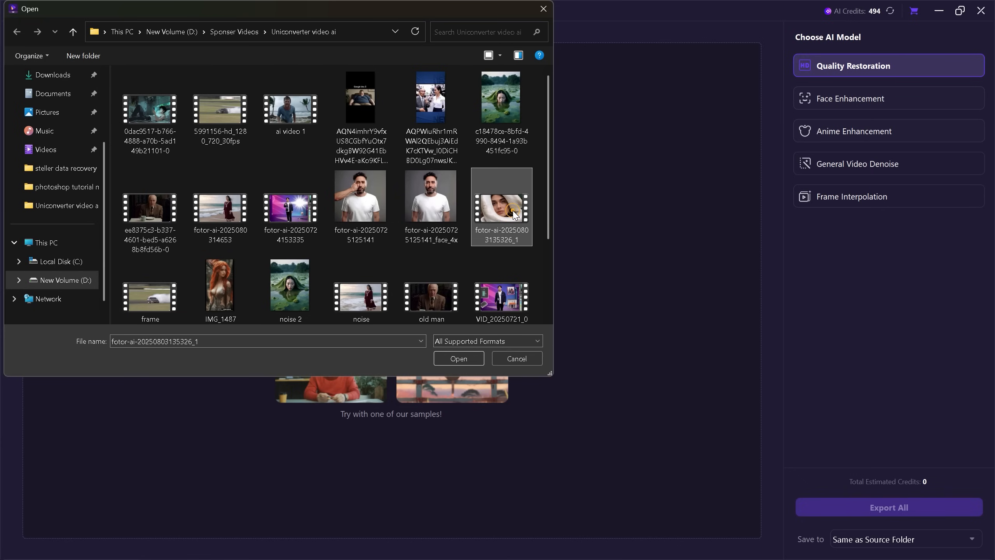
left_click(458, 358)
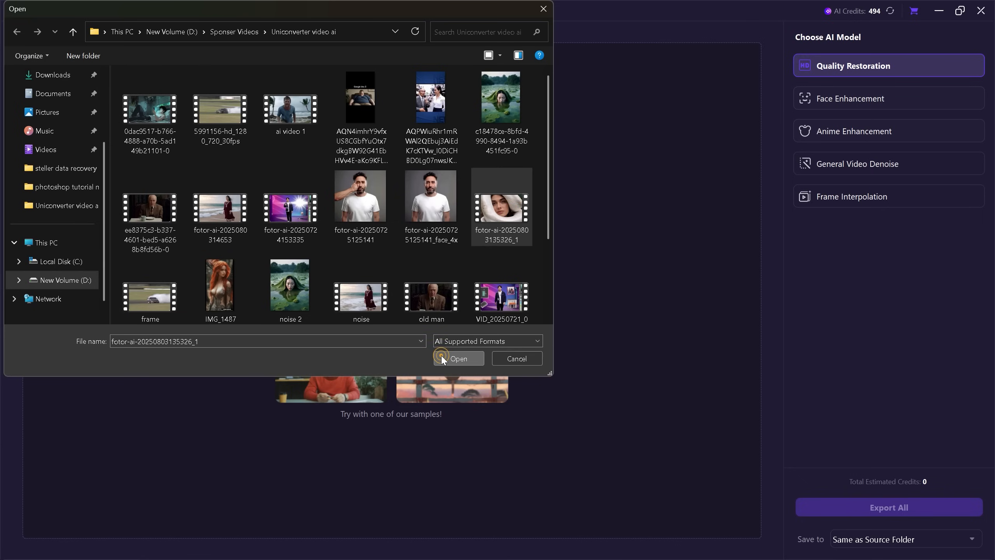
left_click(457, 359)
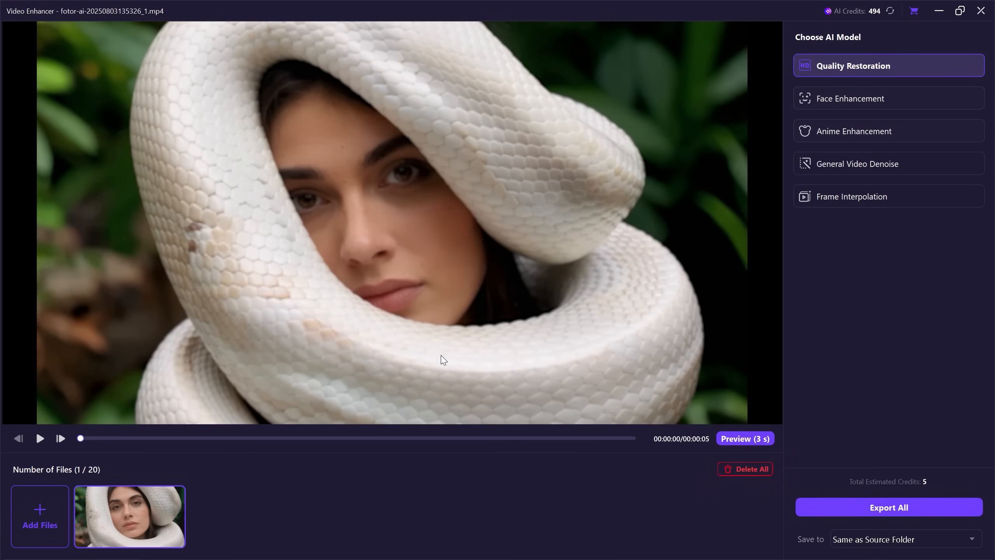
mouse_move(374, 248)
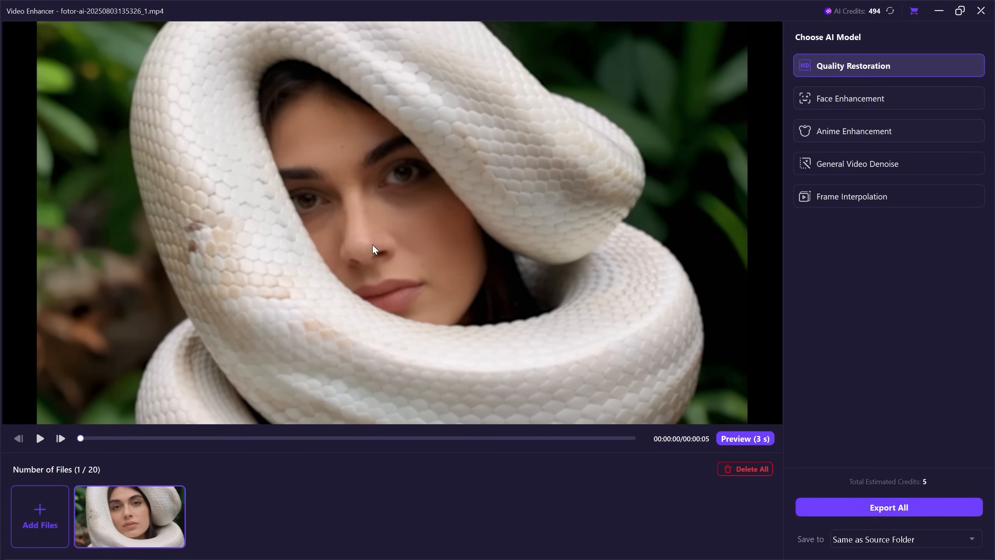
mouse_move(787, 97)
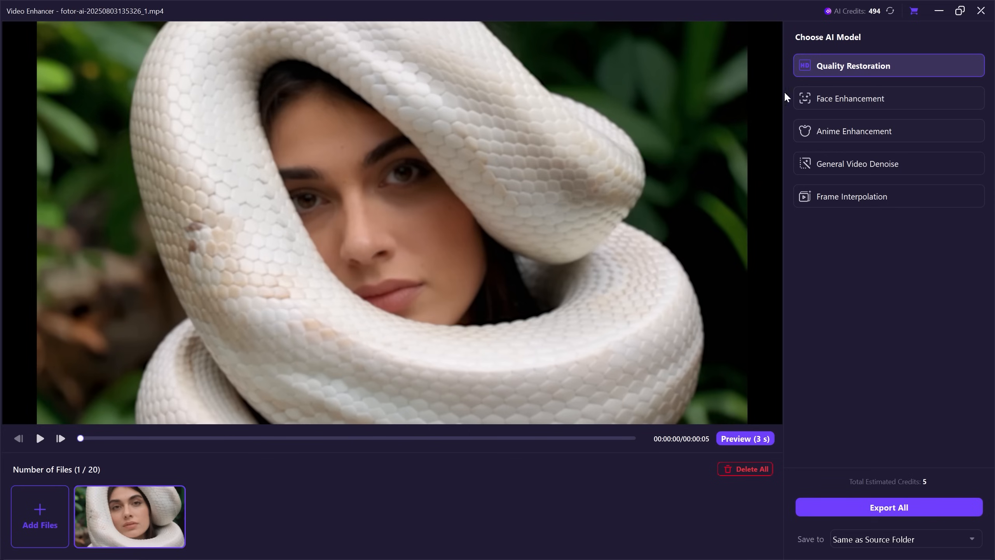
mouse_move(816, 75)
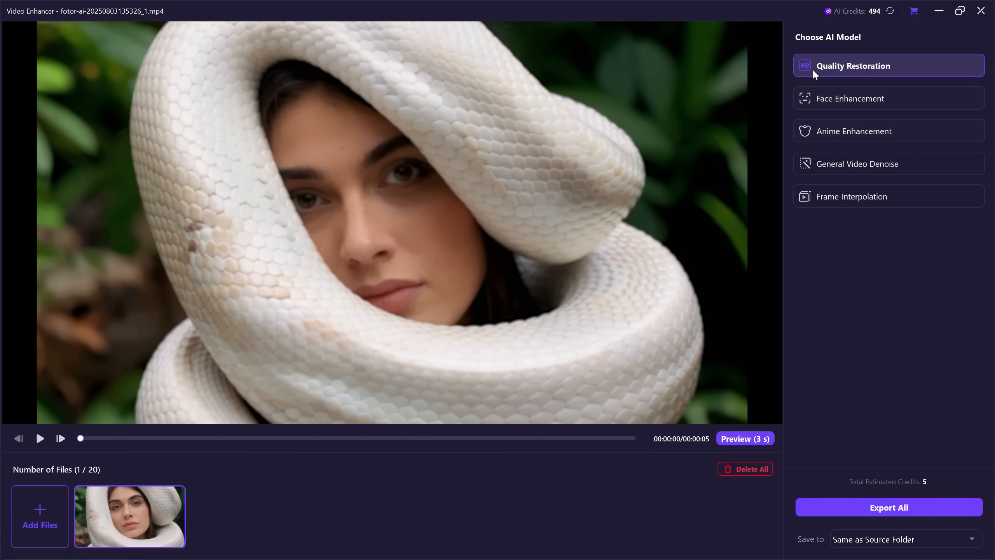
Generate a 3-second Quality Restoration preview and play the side-by-side comparison twice.
left_click(745, 438)
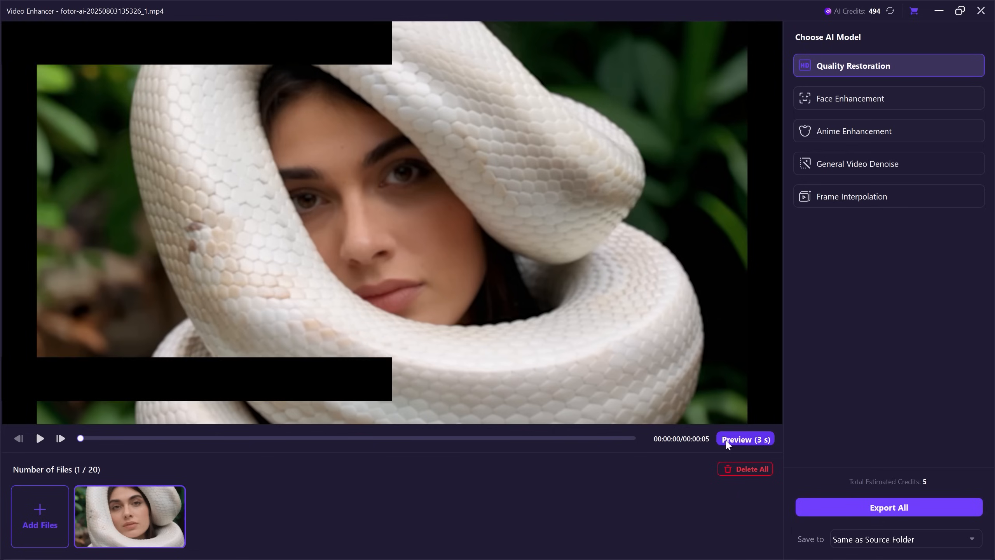
left_click(745, 439)
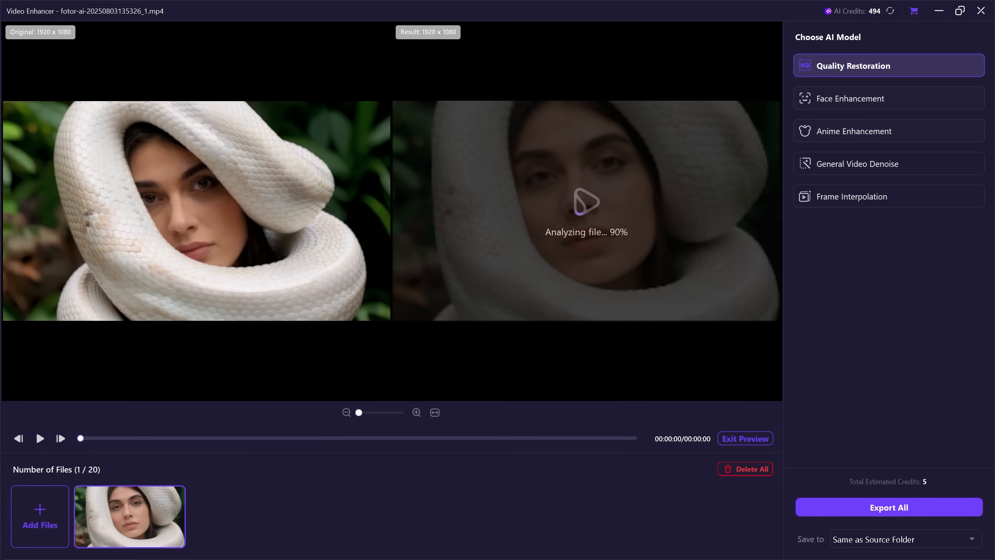
left_click(39, 438)
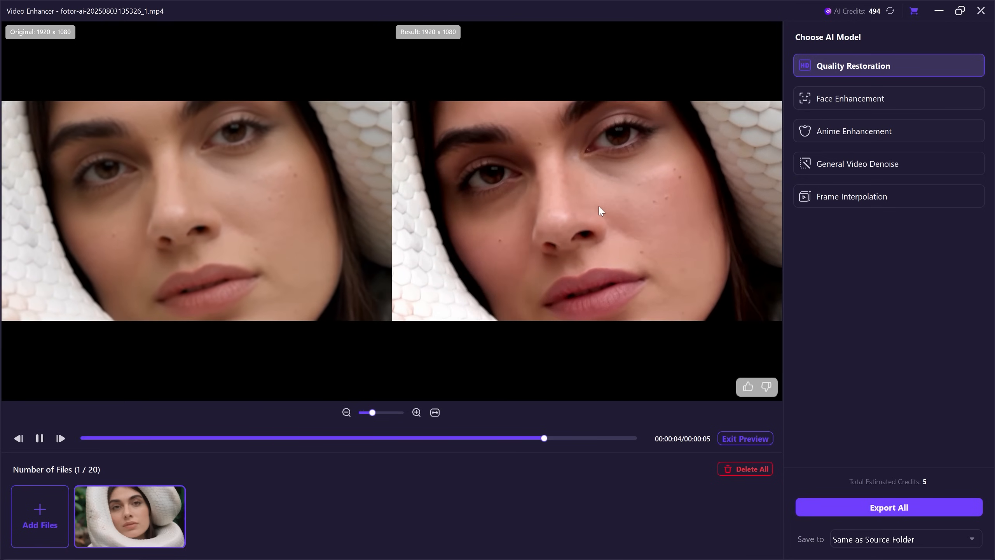
left_click(39, 438)
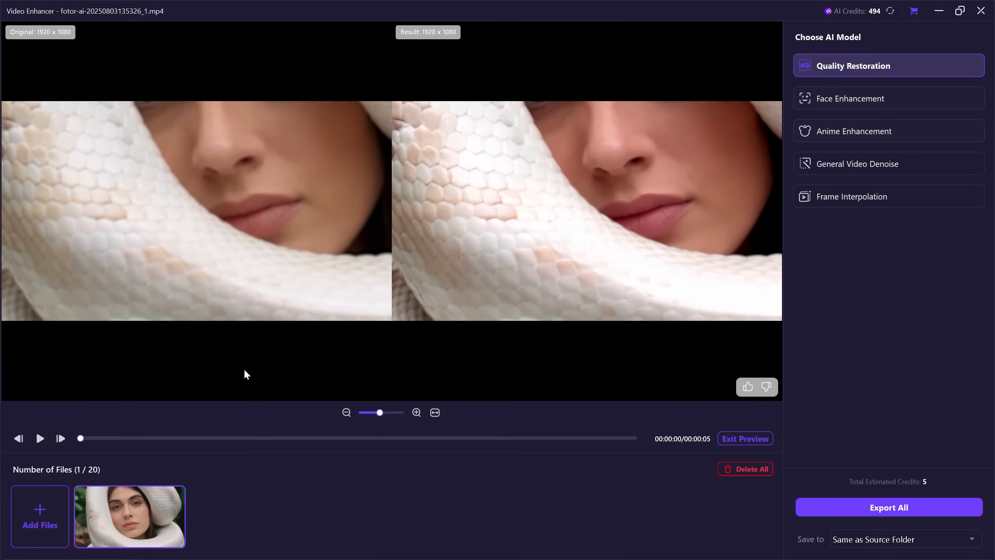
left_click(39, 438)
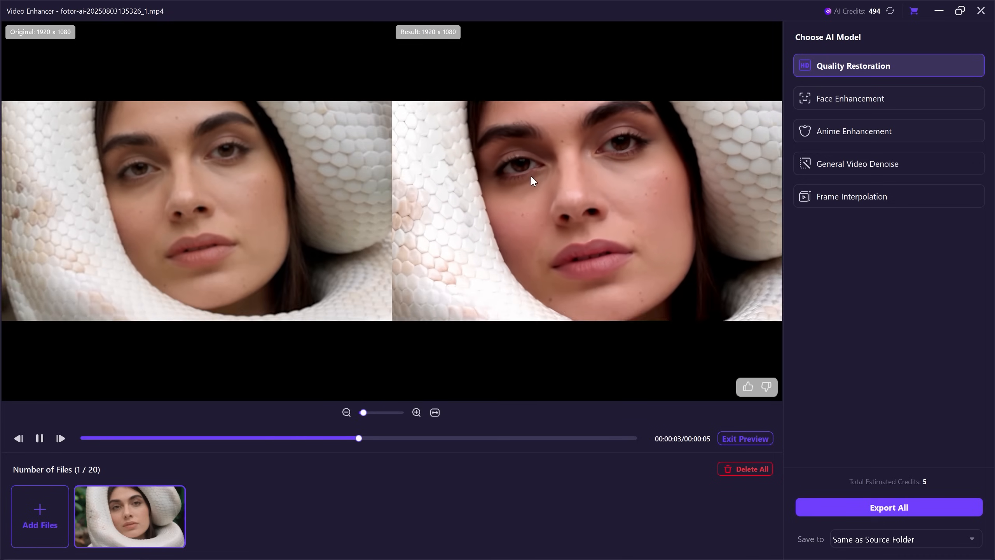
left_click(39, 438)
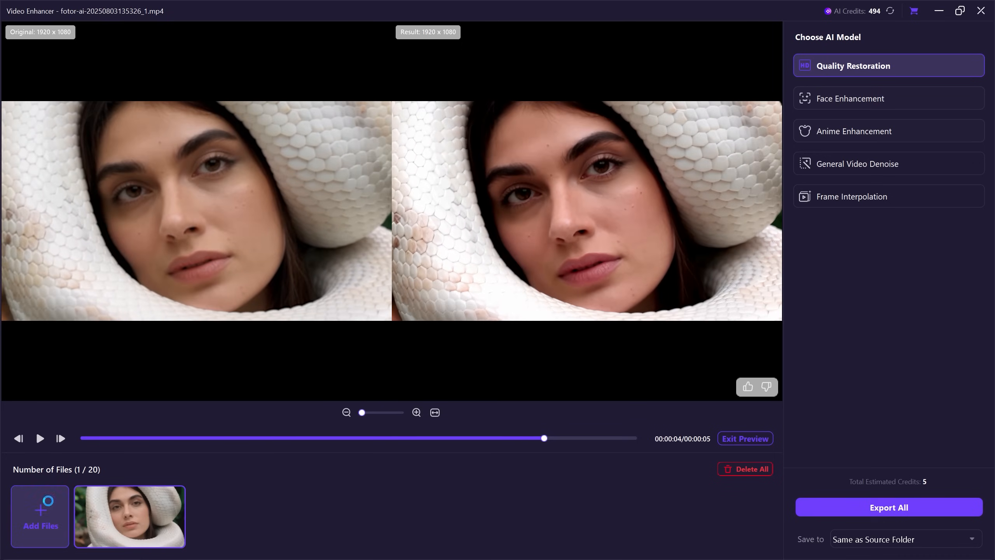
Import 'video ai 2', the armchair clip, and load it for editing.
left_click(39, 516)
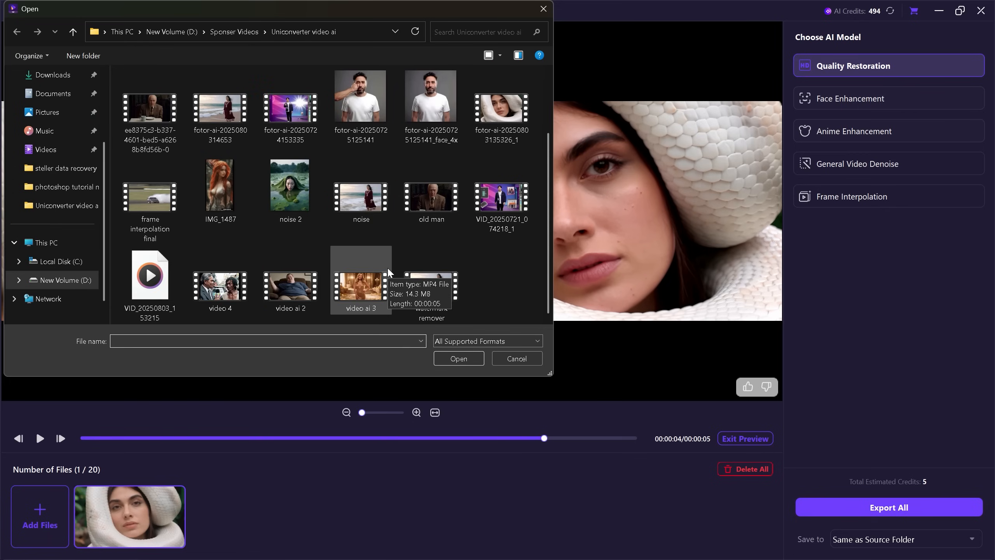
left_click(290, 279)
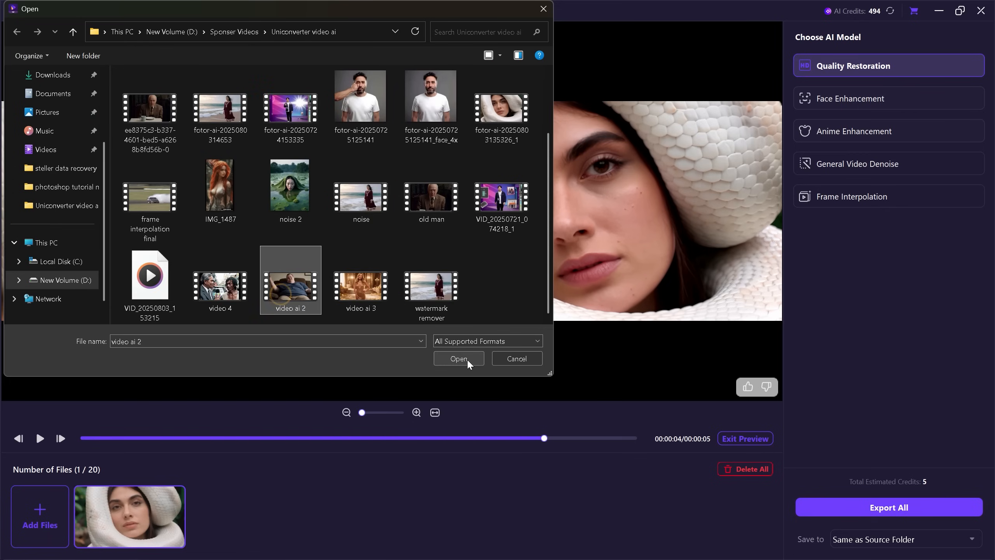
left_click(458, 359)
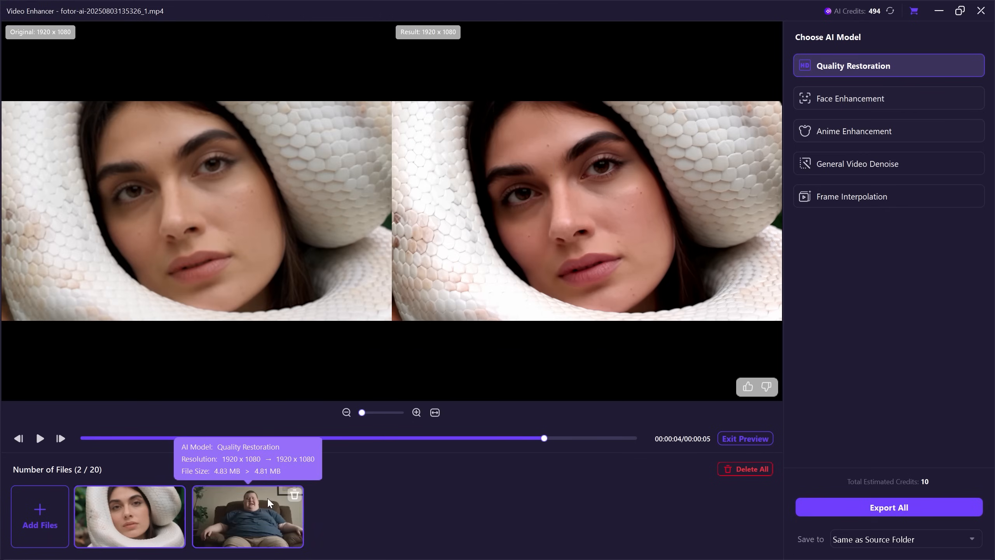
left_click(248, 515)
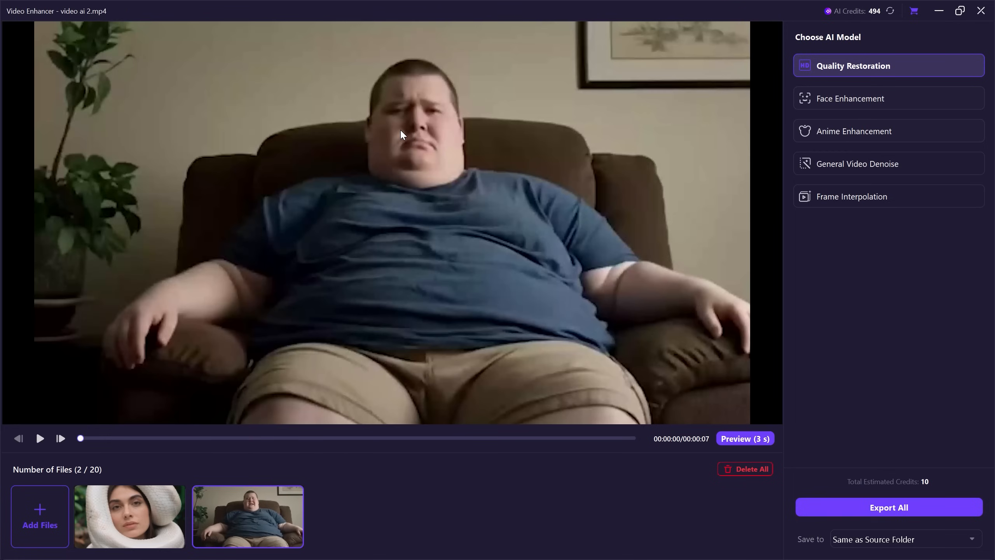
mouse_move(848, 99)
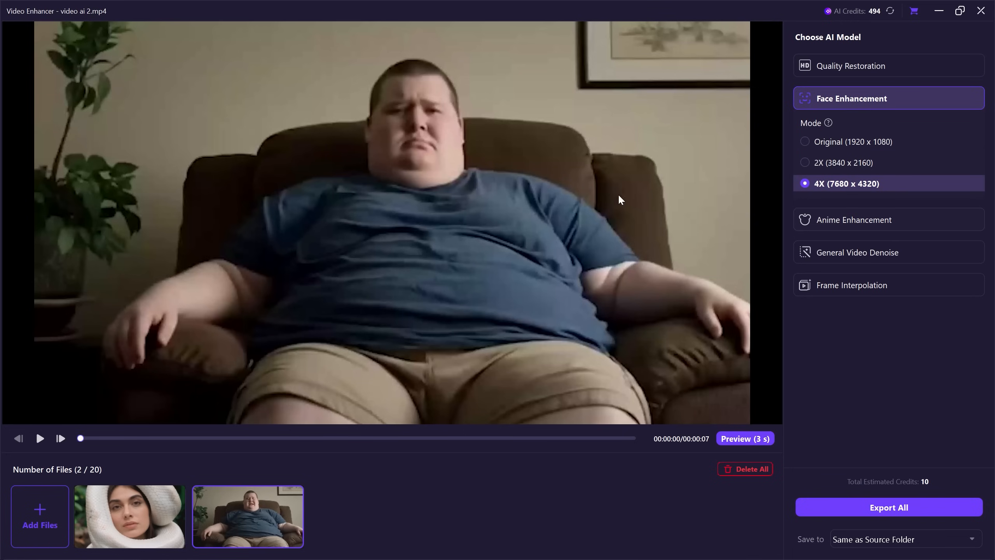
Preview and play the 4X Face Enhancement comparison, then add the anime clip.
left_click(745, 438)
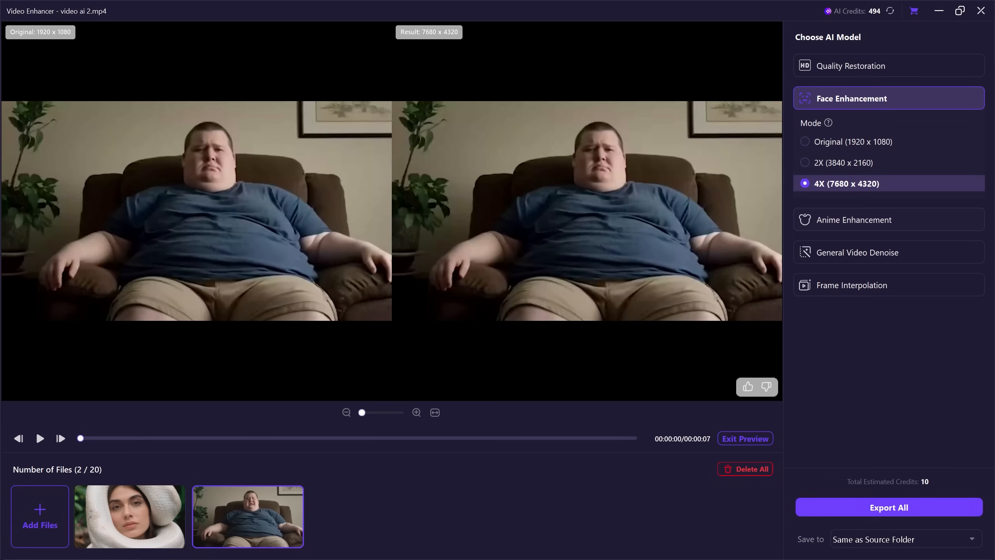
left_click(39, 439)
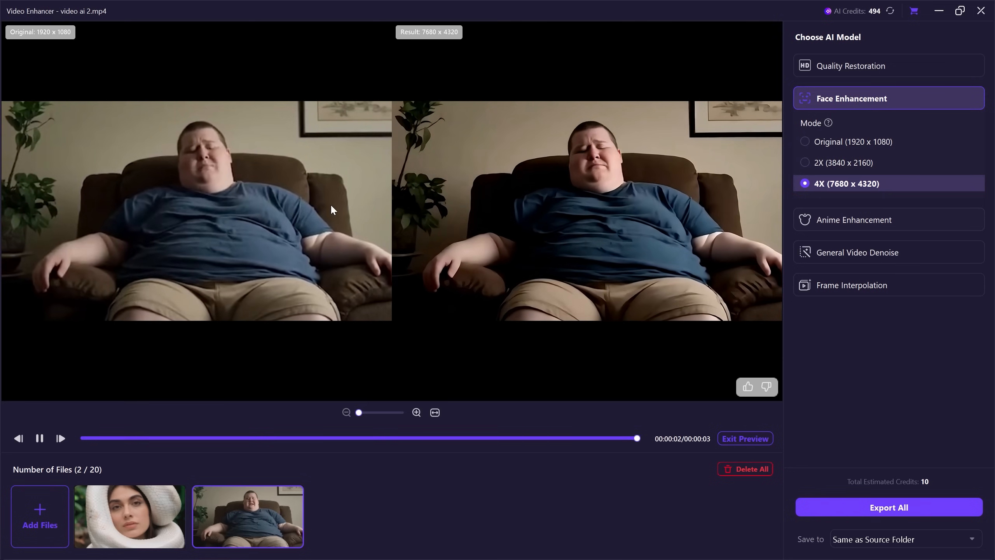
left_click(40, 516)
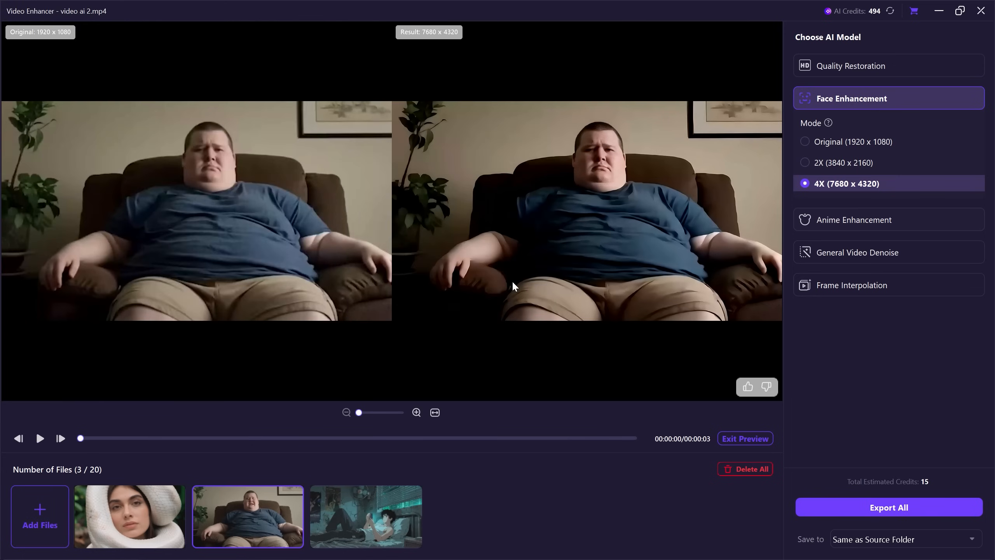
Preview the anime clip with 4X Anime Enhancement (3456 x 1920), zooming into the comparison.
left_click(365, 516)
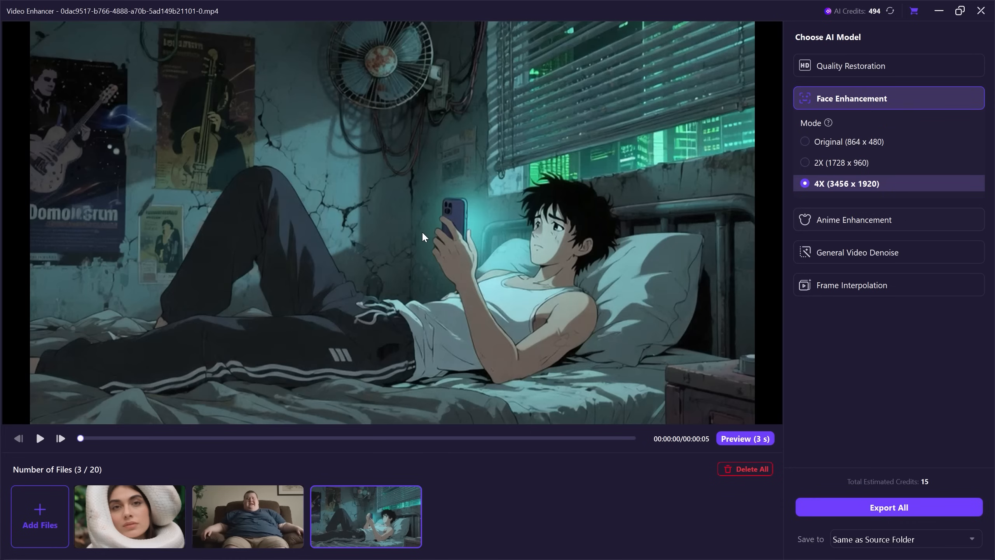
left_click(854, 220)
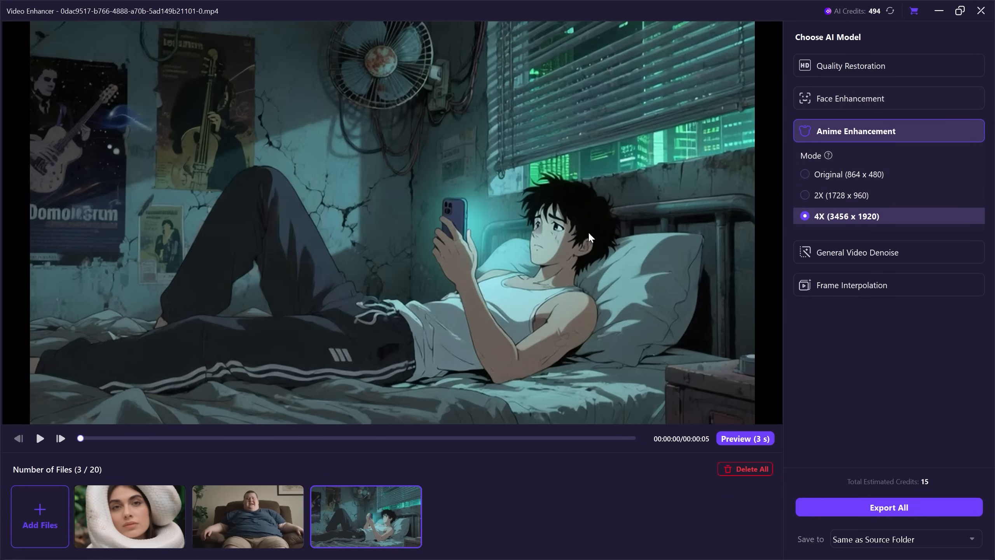
left_click(745, 438)
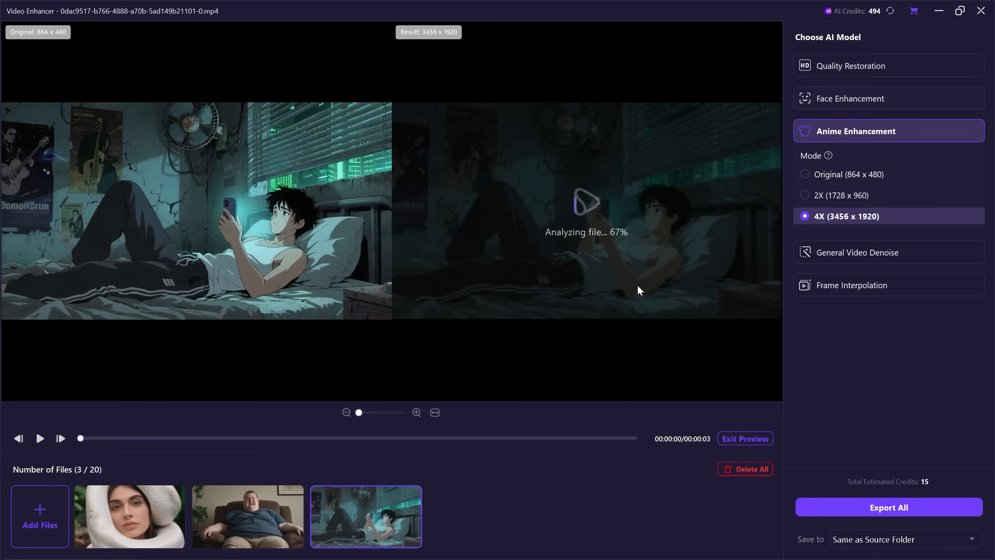
left_click(40, 439)
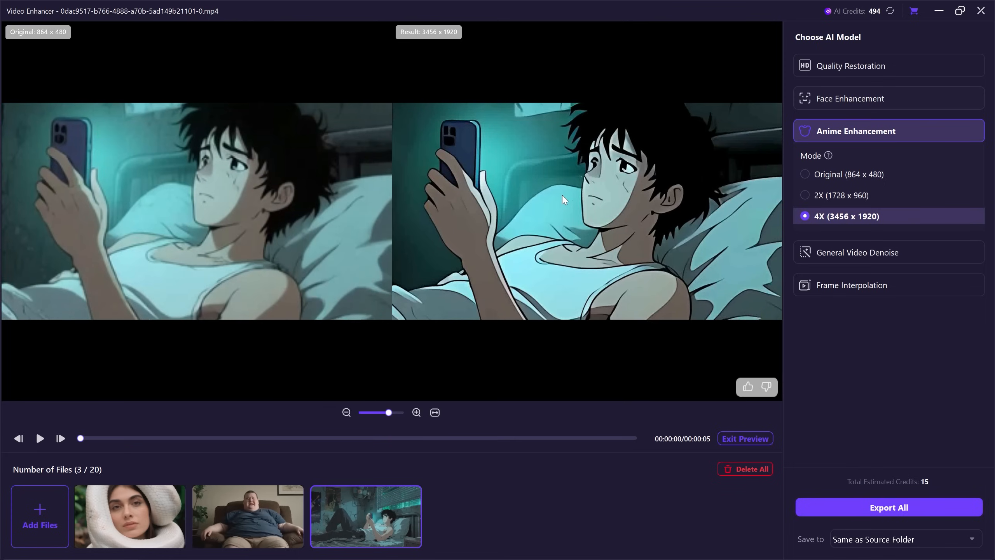
left_click(39, 439)
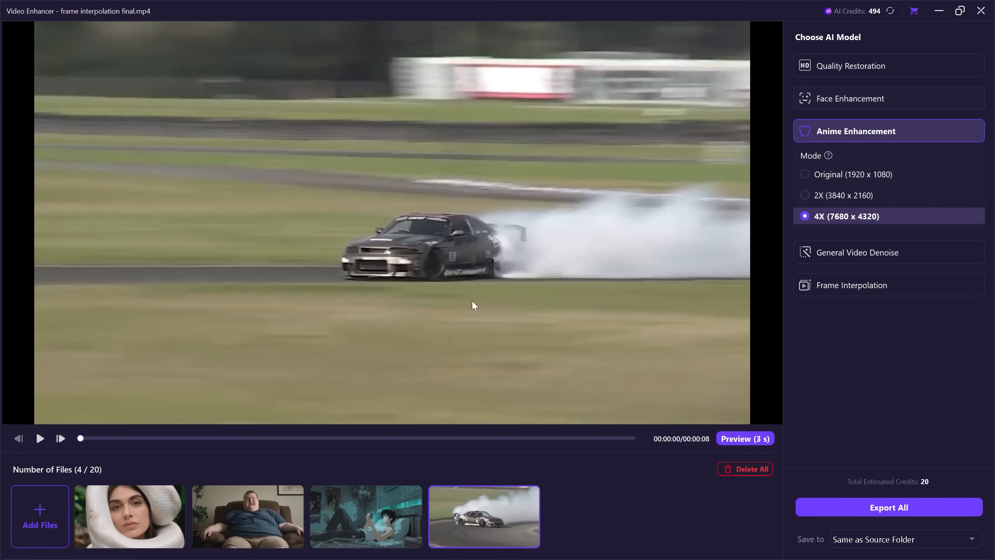
Play the drifting car clip and pause it near the end.
left_click(40, 438)
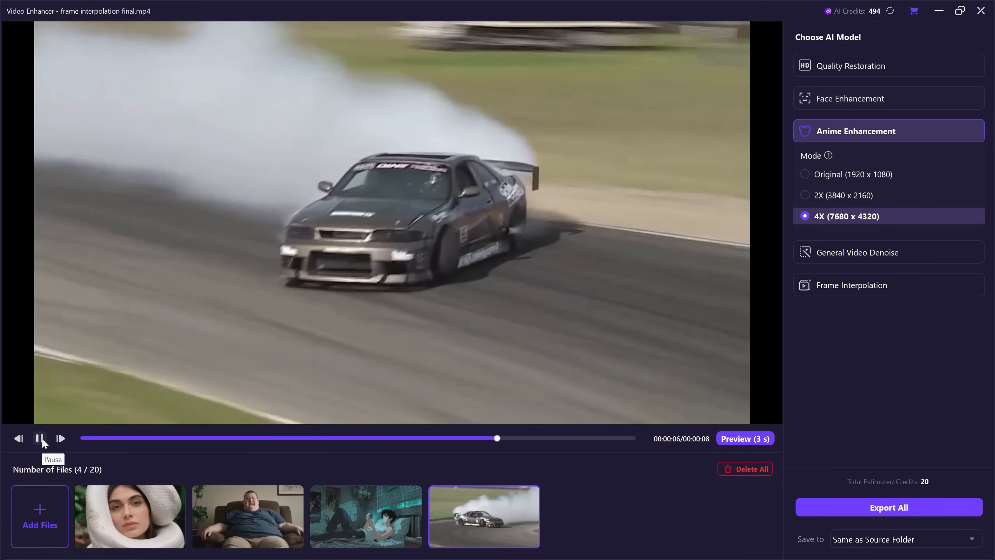
left_click(39, 439)
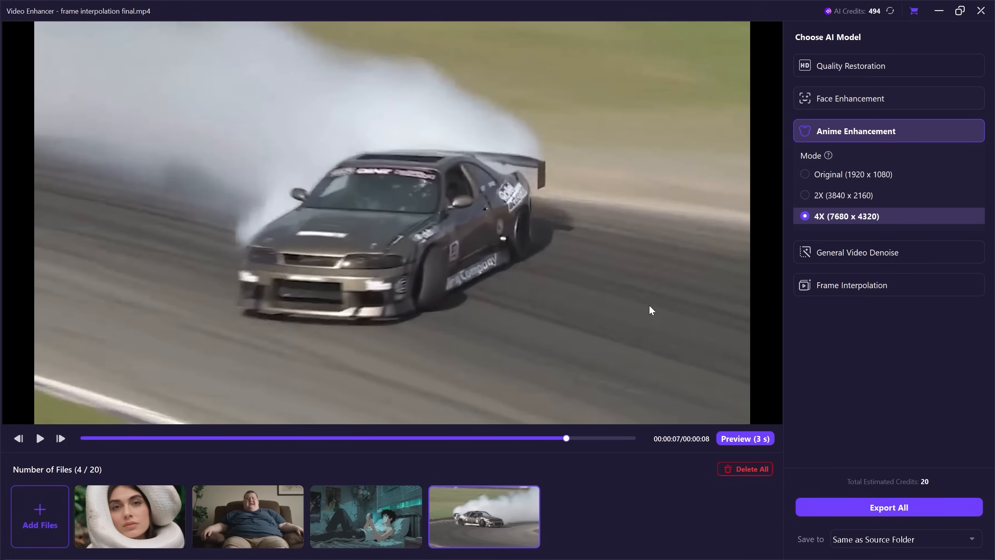
Set the drift clip to 4X Frame Interpolation at 72 FPS and generate a preview.
left_click(852, 285)
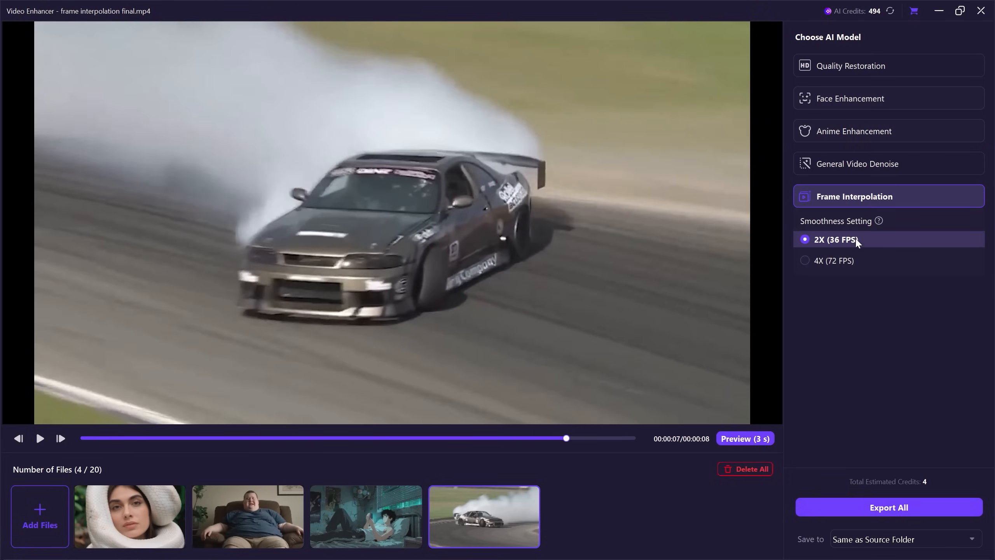
mouse_move(856, 245)
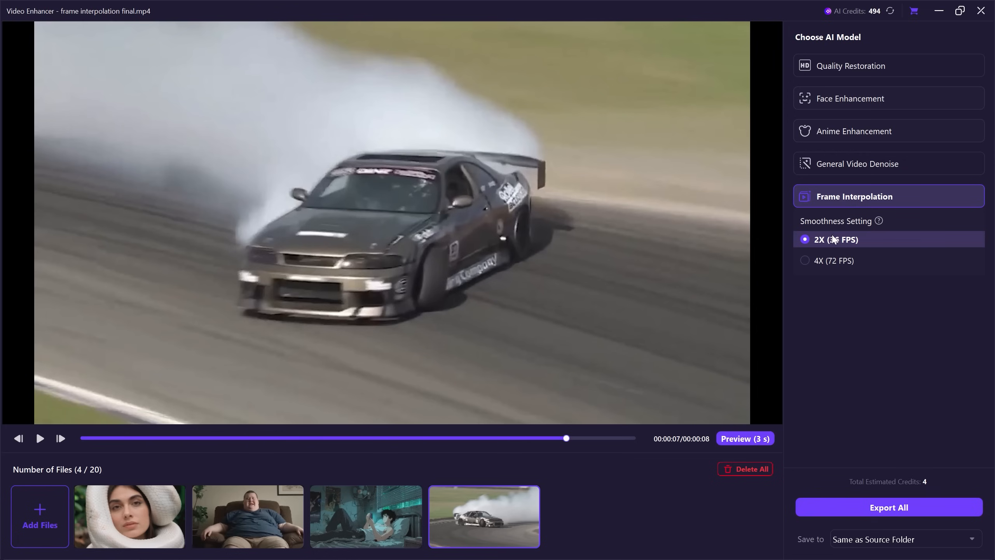
left_click(832, 260)
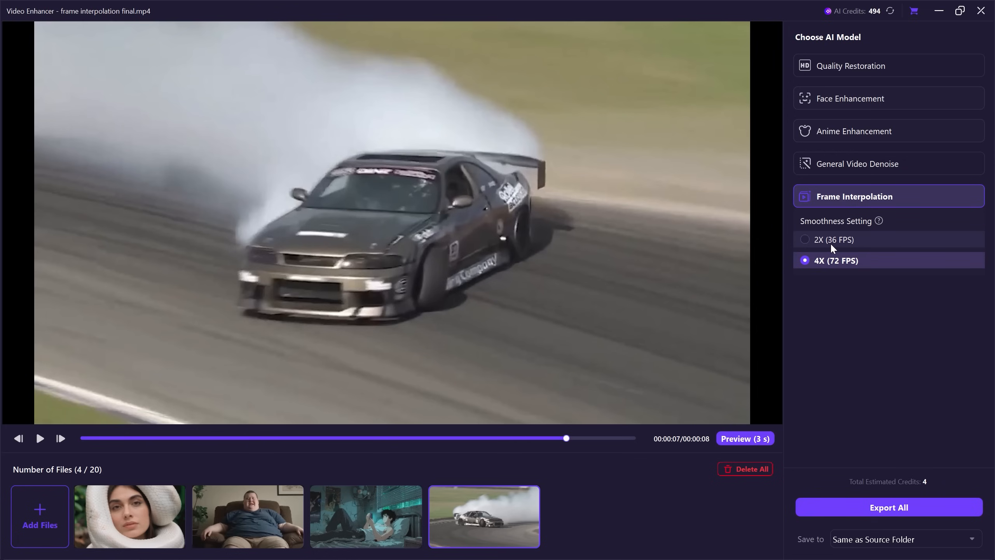
left_click(745, 438)
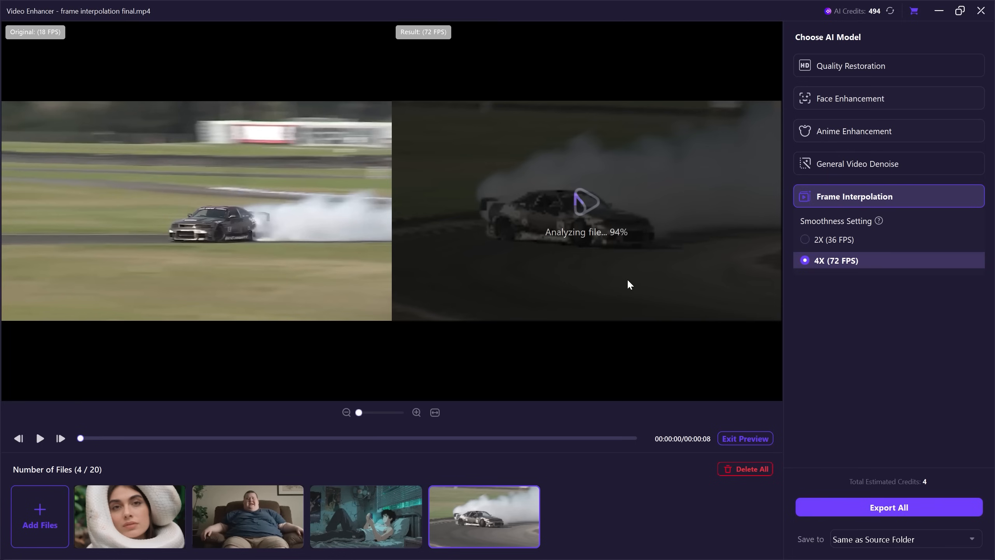
Play and pause the 72 vs 18 FPS comparison, keeping output in the source folder.
left_click(39, 439)
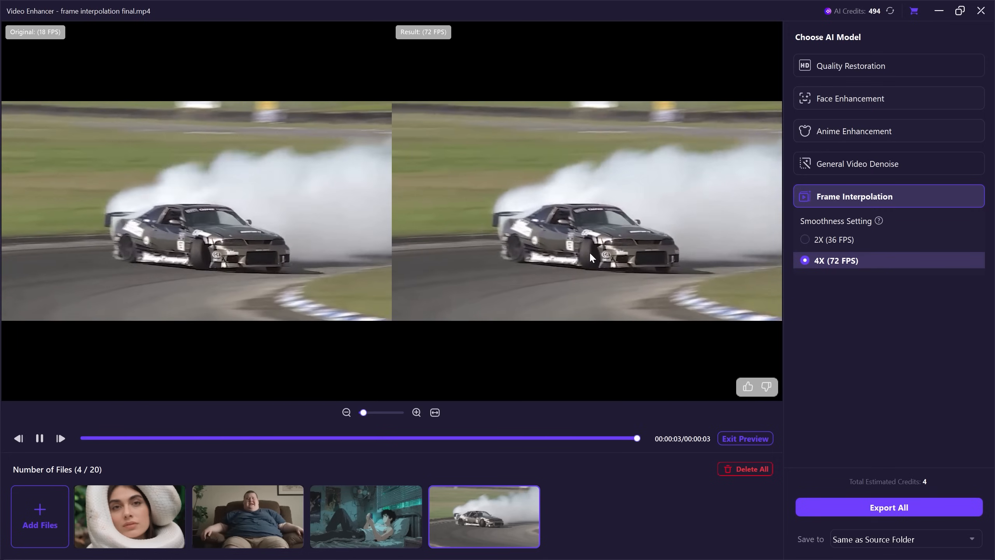
left_click(38, 438)
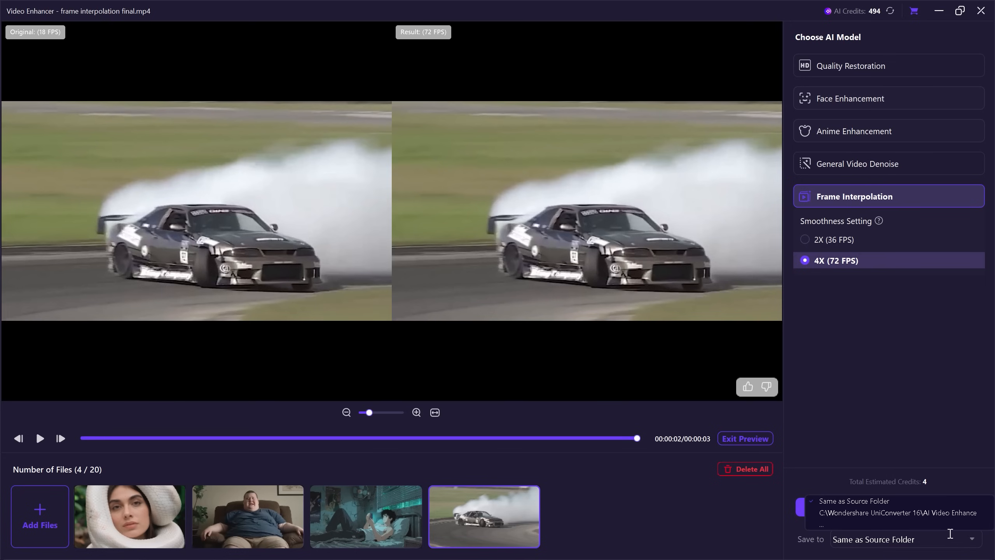
left_click(897, 512)
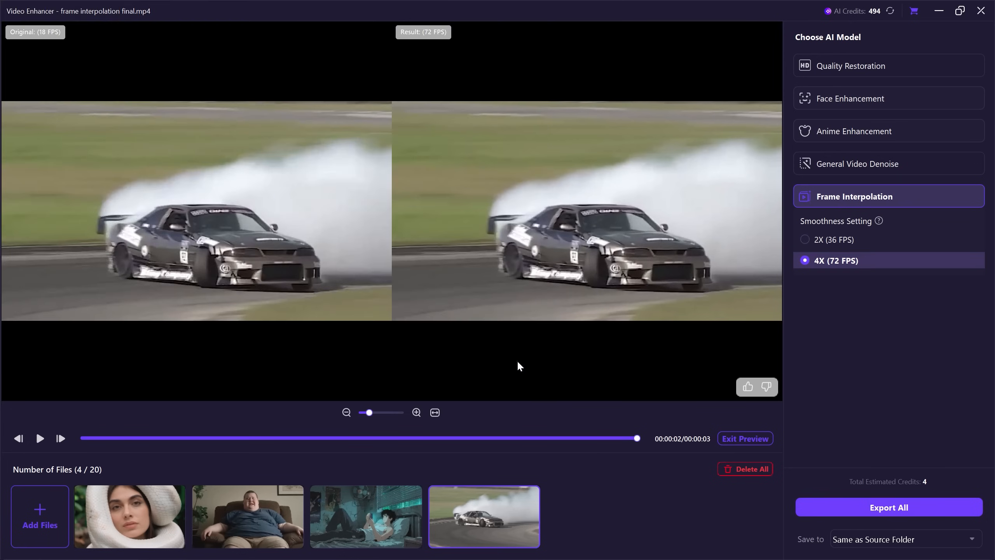
mouse_move(865, 511)
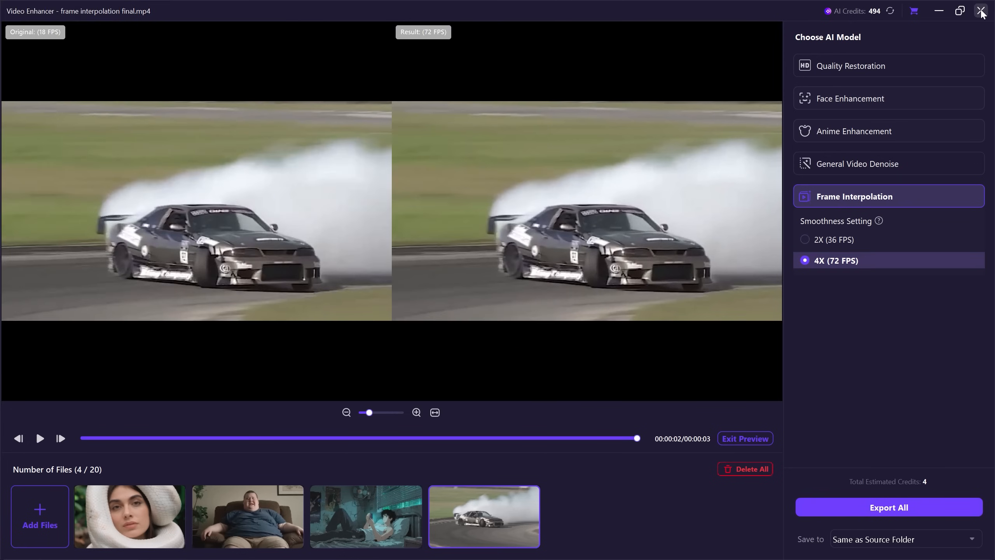
Close the Video Enhancer window to return to the home screen.
left_click(982, 11)
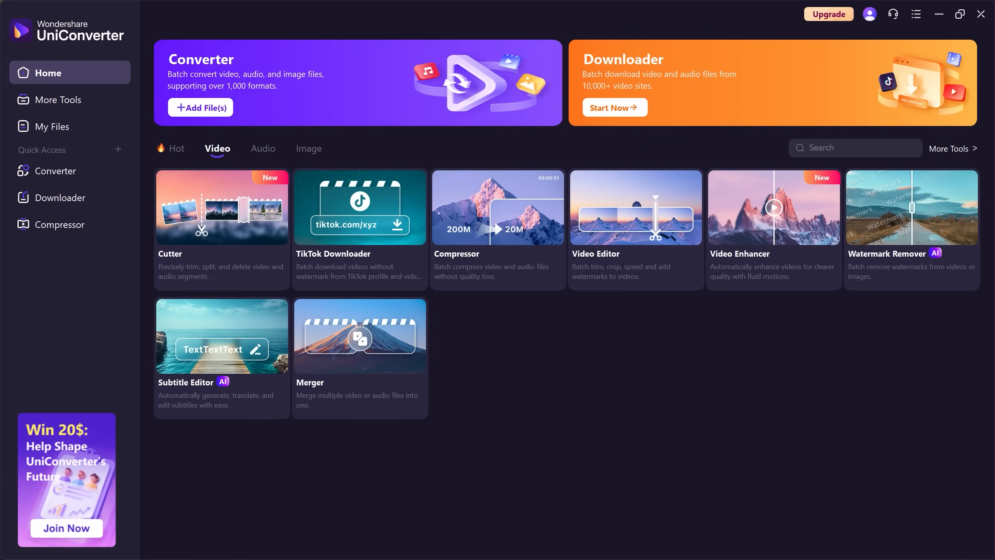
mouse_move(911, 228)
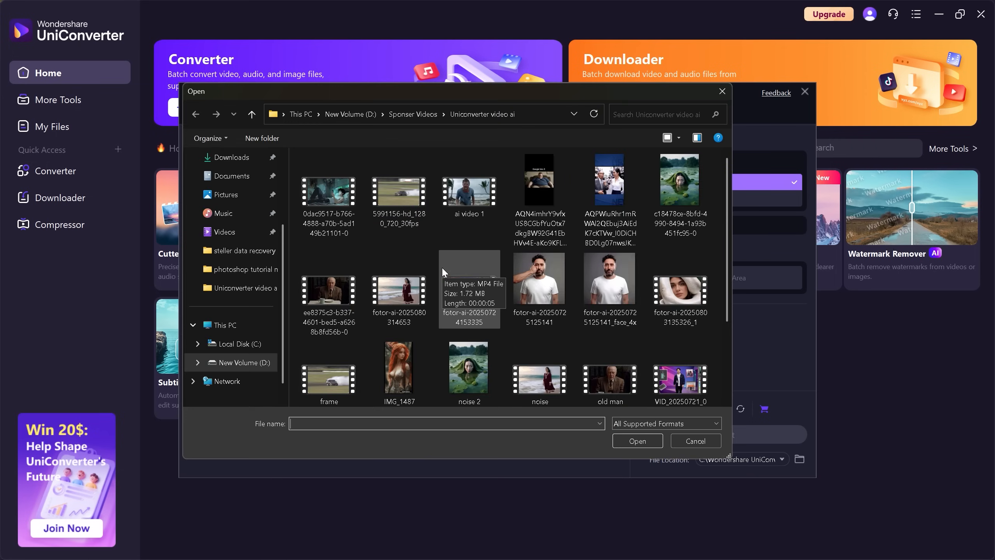
Choose the Quality AI model, box the lower-left logo as the watermark, then close the remover.
left_click(637, 441)
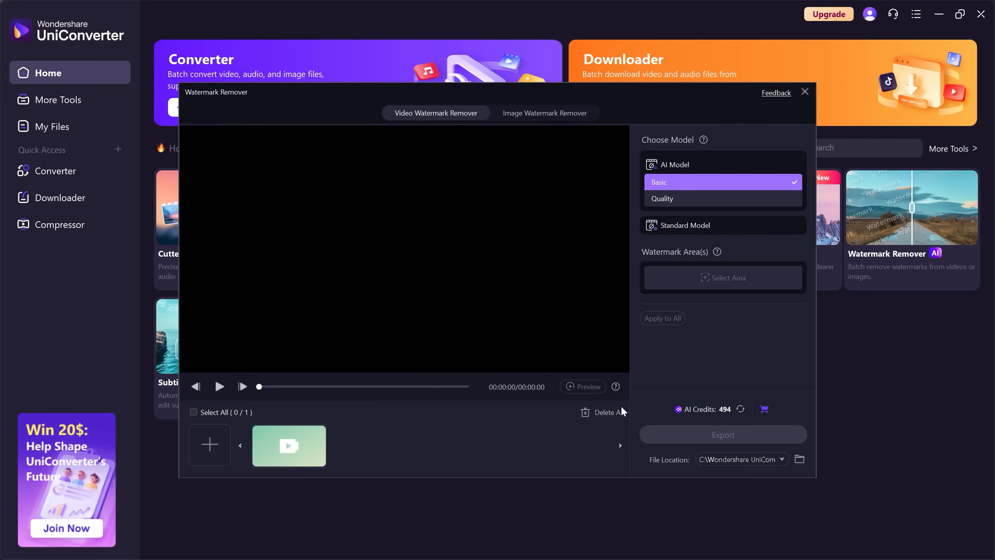
left_click(220, 386)
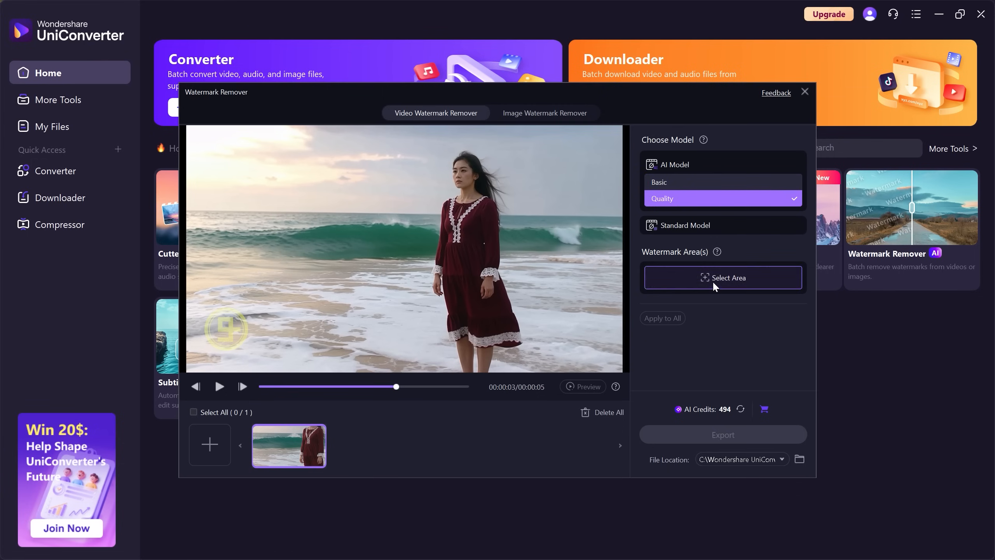
left_click(722, 278)
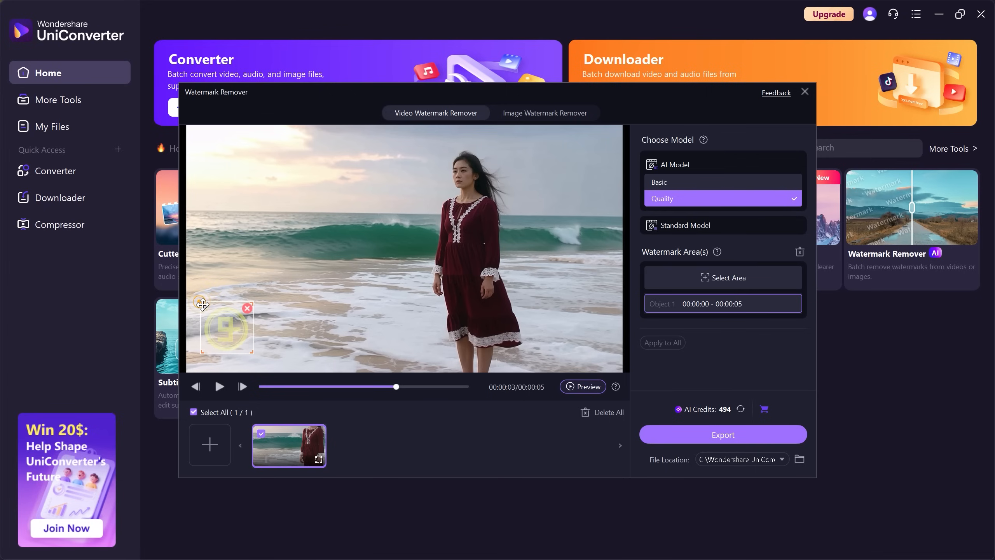
mouse_move(585, 405)
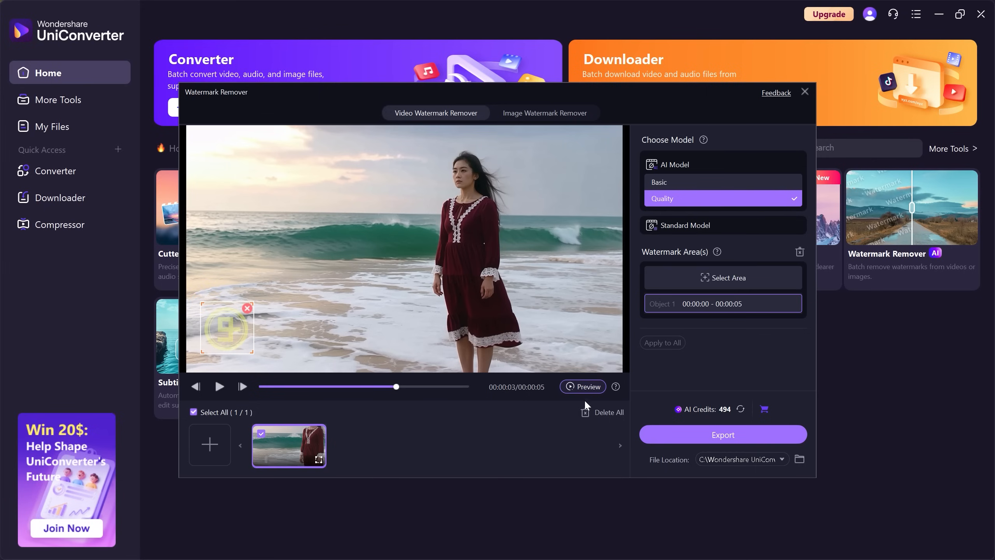
left_click(582, 387)
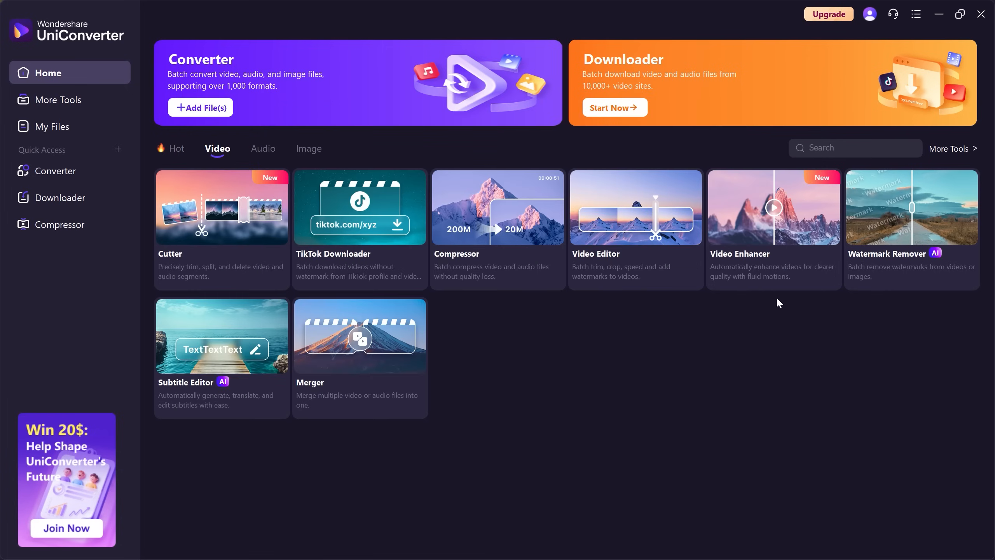
Open the pond clip in Video Editor, try C-Log to REC.709, then apply Harry Potter Style LUT.
left_click(636, 207)
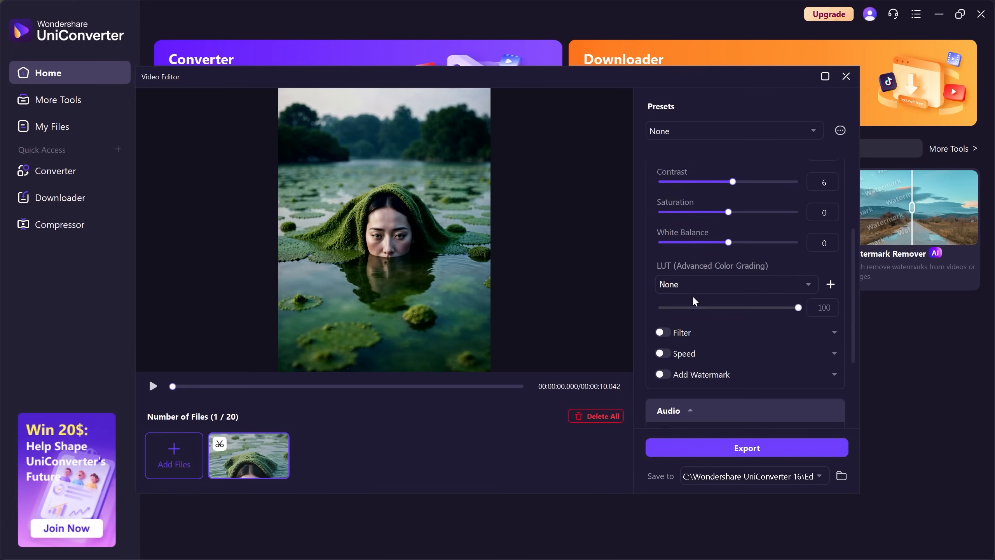
left_click(663, 332)
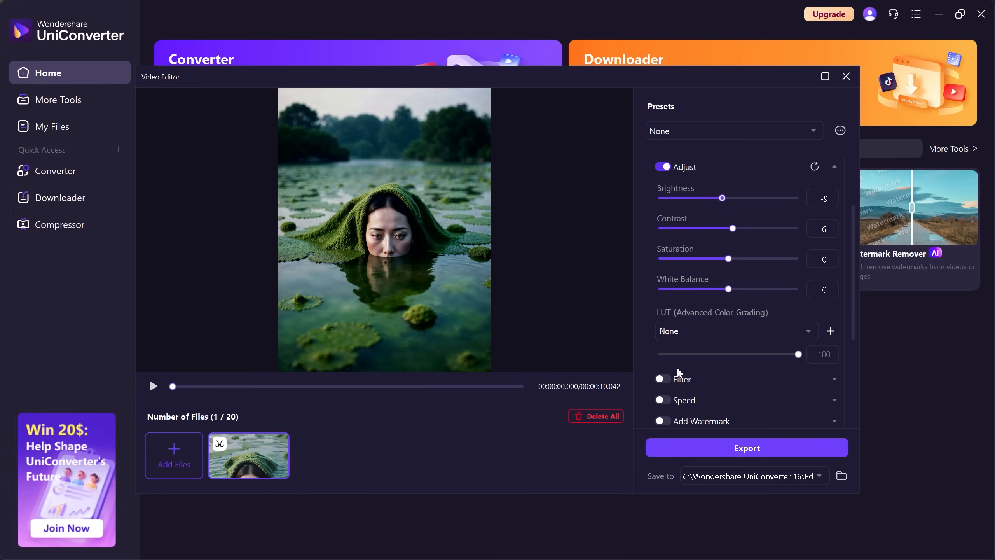
left_click(736, 330)
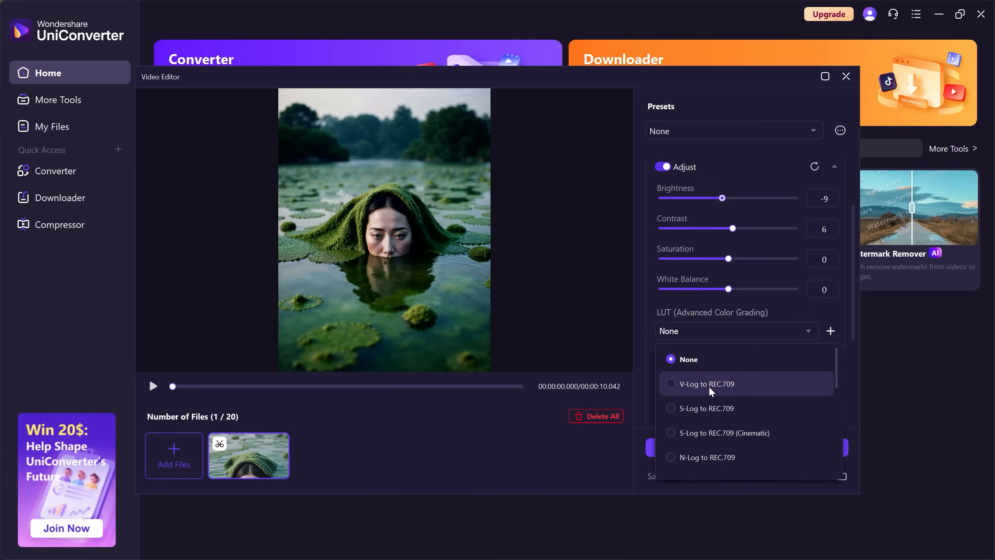
left_click(704, 384)
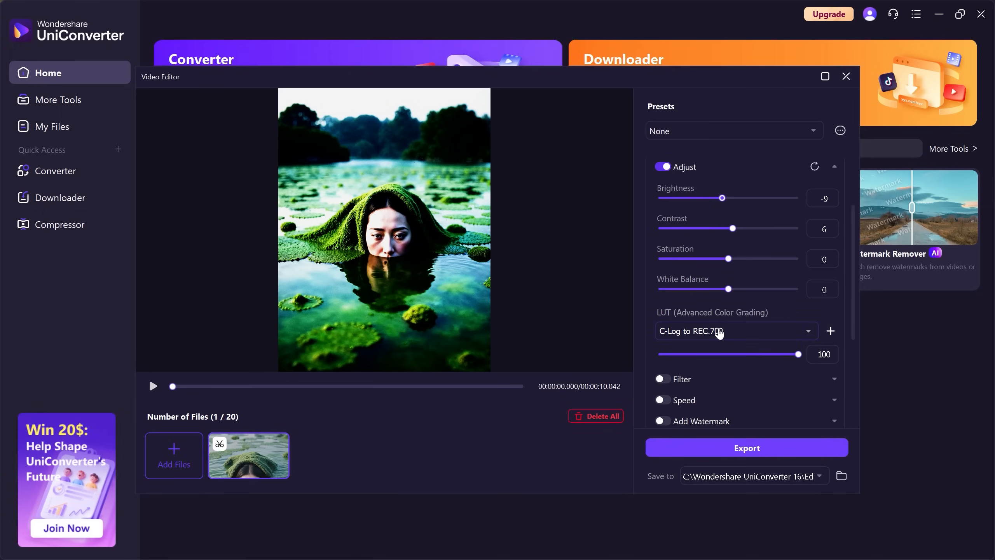
left_click(735, 331)
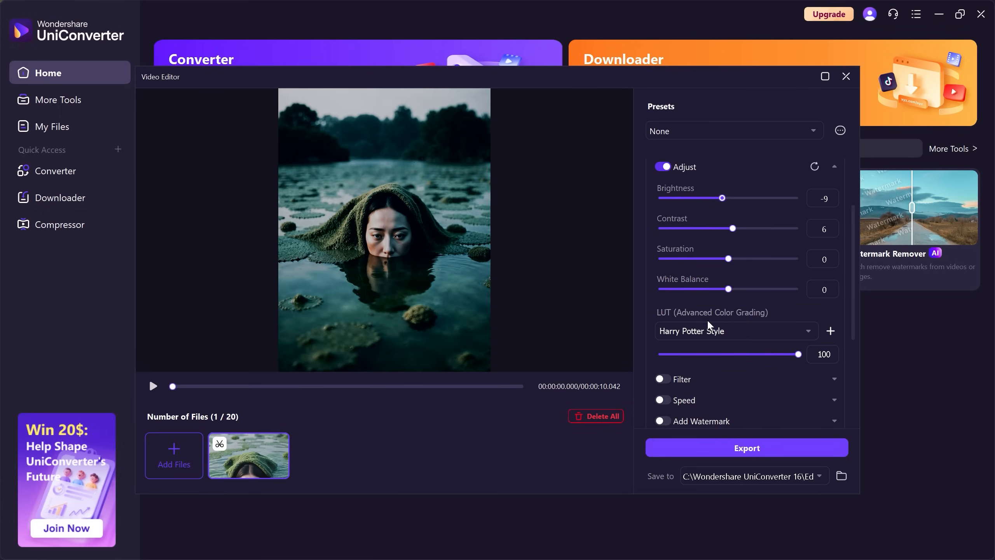
left_click(830, 331)
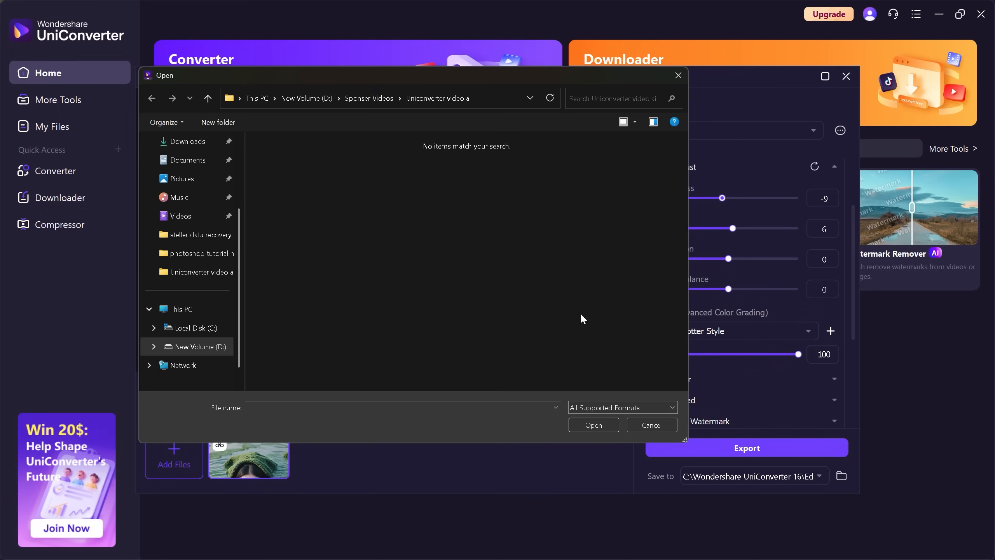
left_click(650, 424)
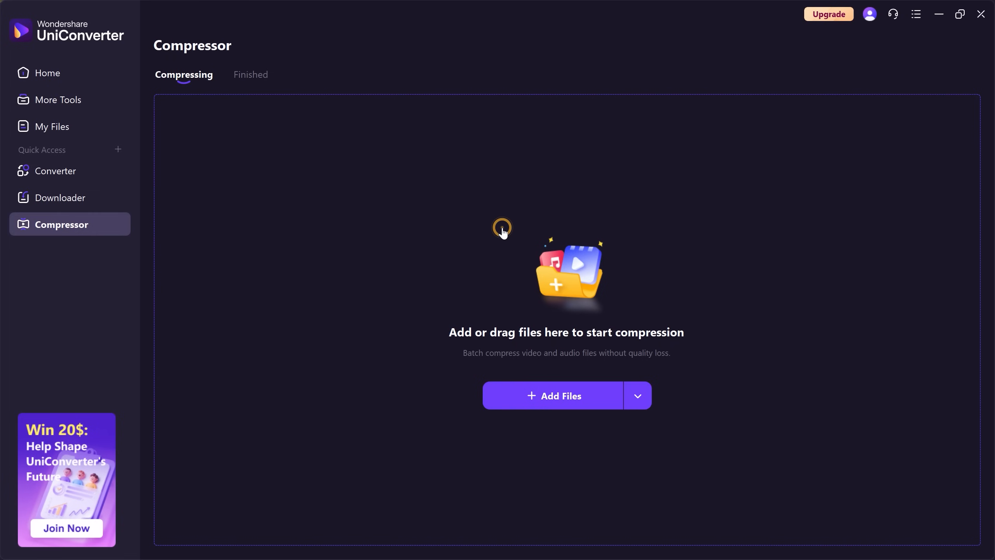
Add the old man video to Compressor and set a 56% target (14.03 MB).
left_click(552, 396)
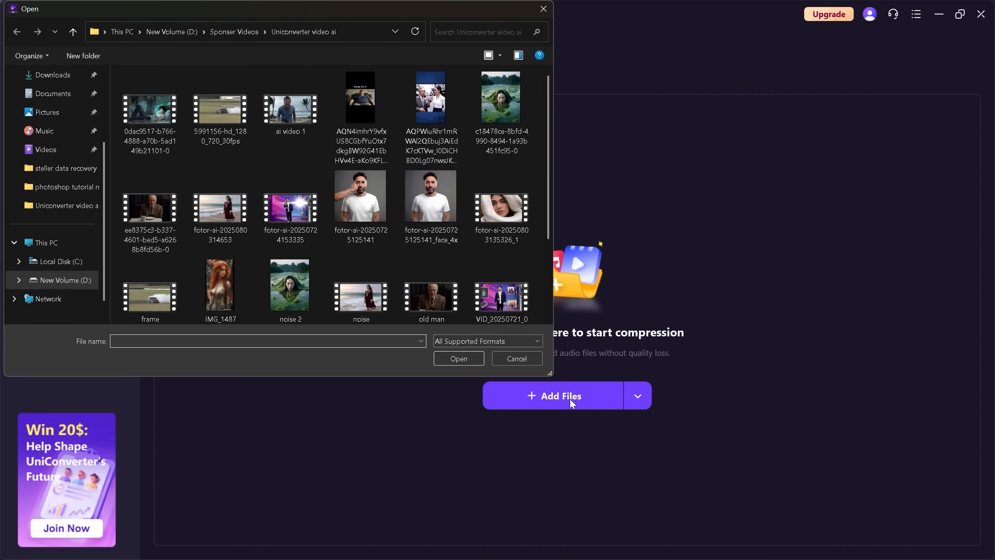
scroll("down", 3)
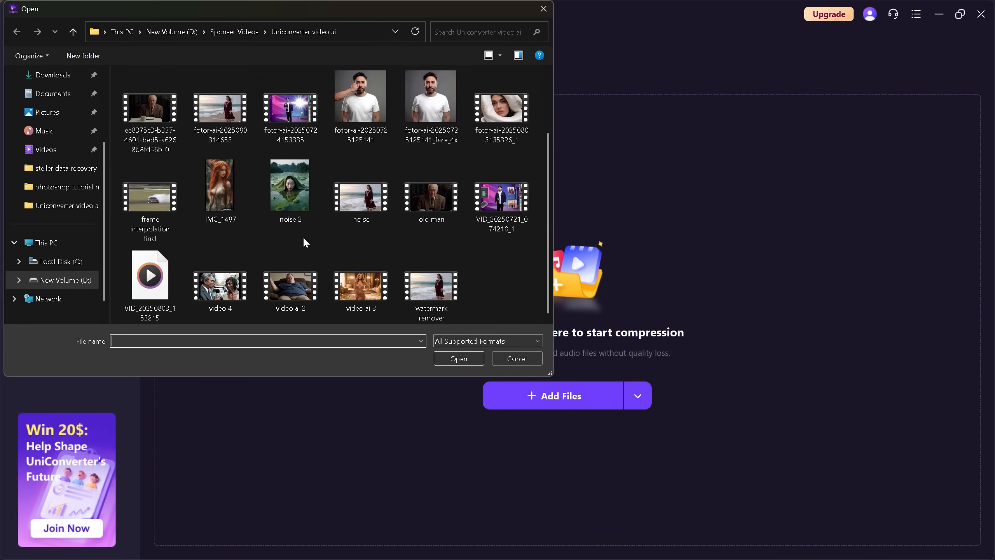
left_click(459, 358)
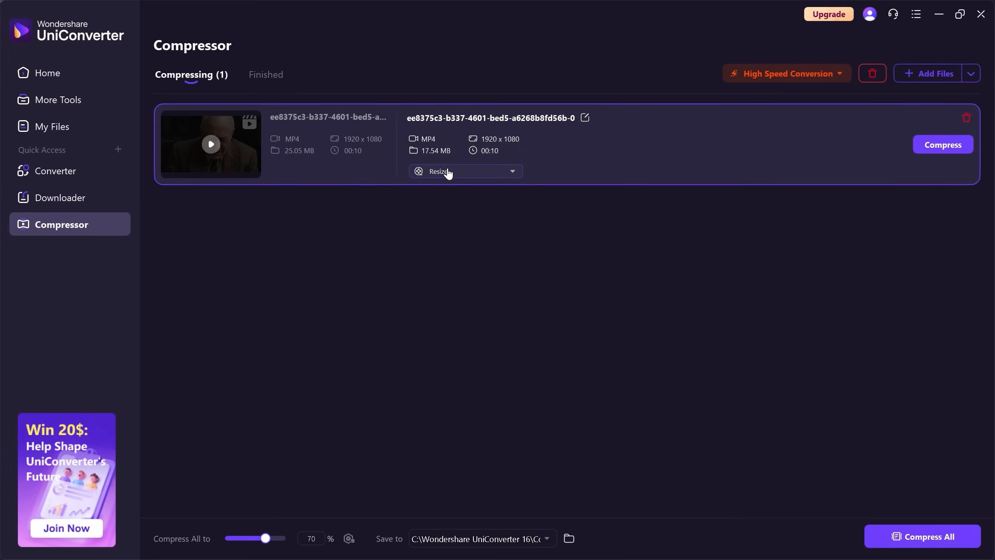
left_click(466, 170)
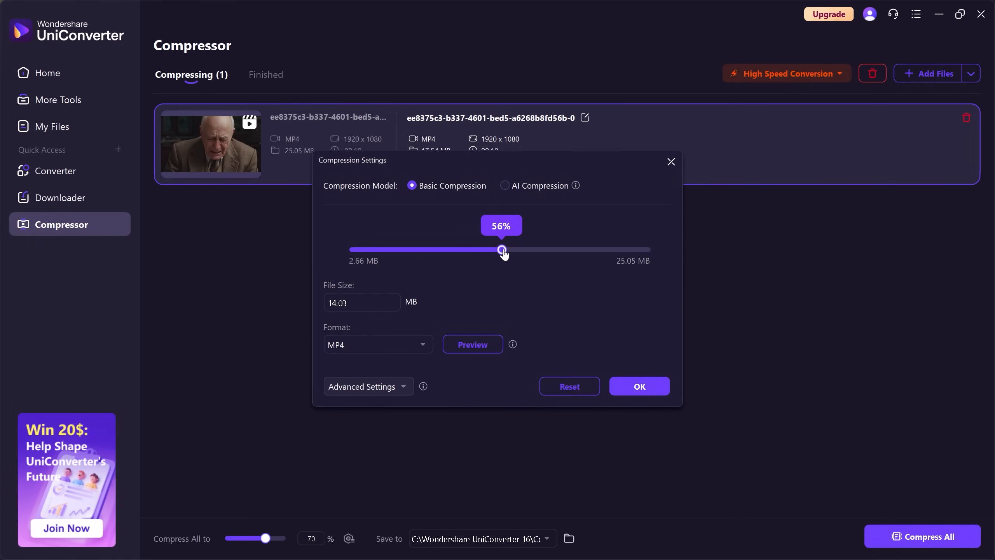
mouse_move(640, 386)
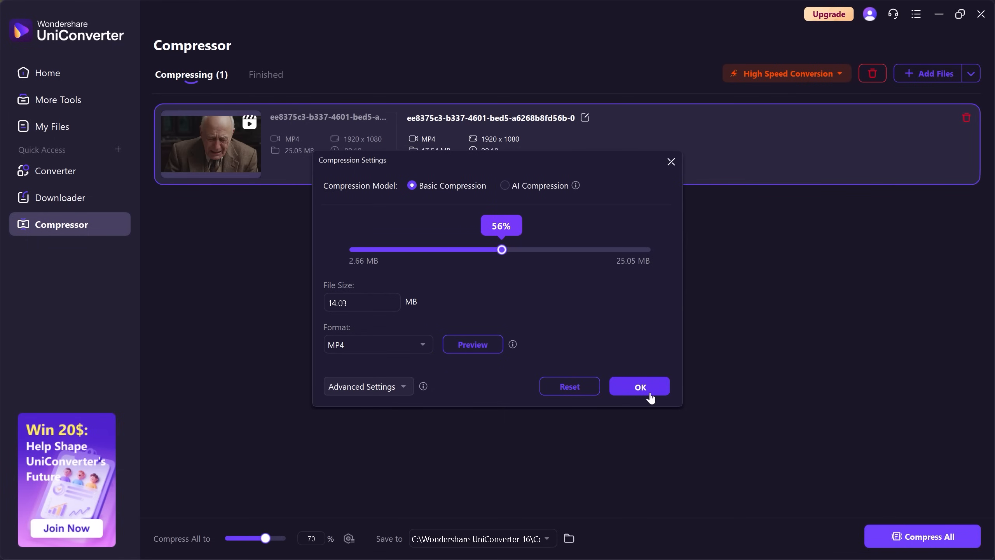
left_click(640, 386)
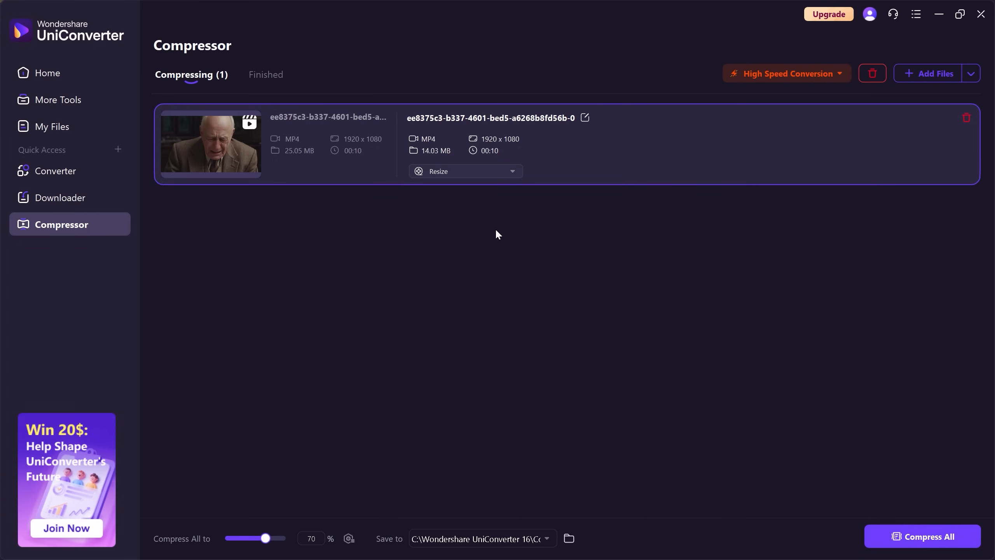
mouse_move(577, 404)
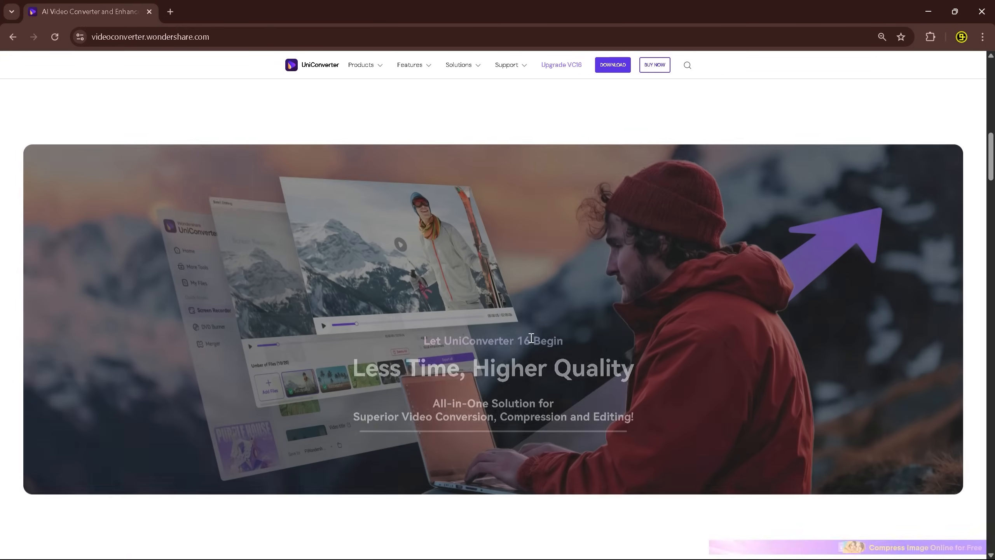
Open the official Wondershare UniConverter site from the 'uniconverter ai' Google results.
scroll("down", 3)
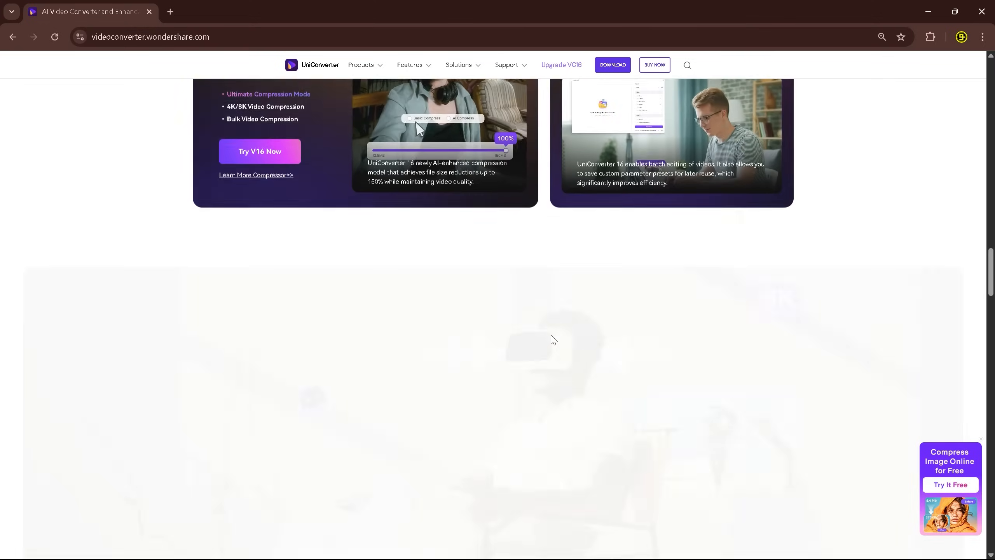
scroll("up", 3)
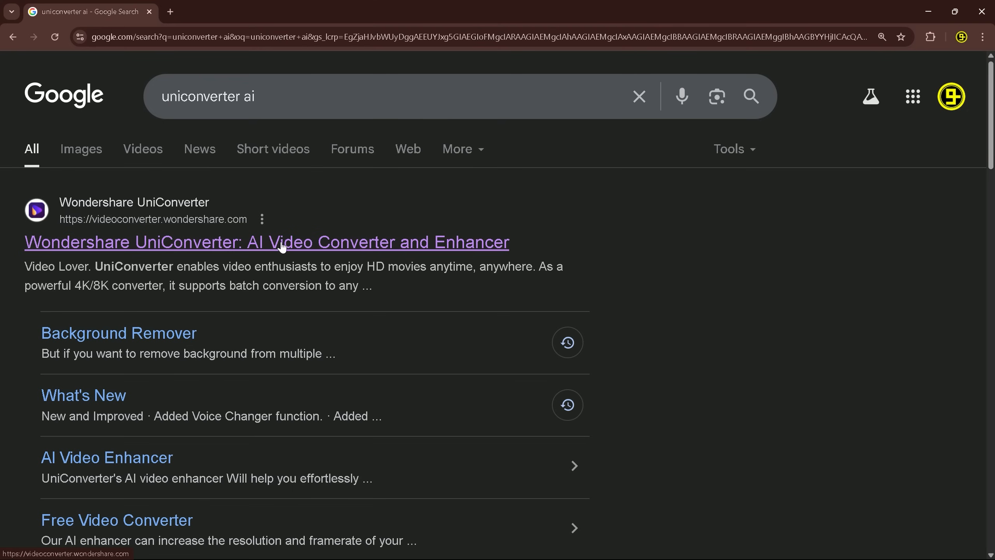
left_click(266, 243)
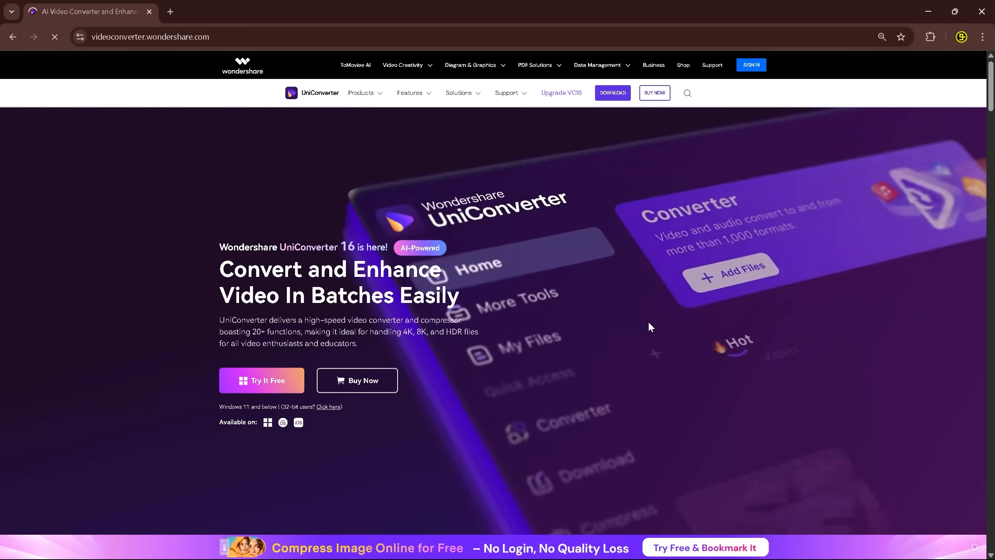